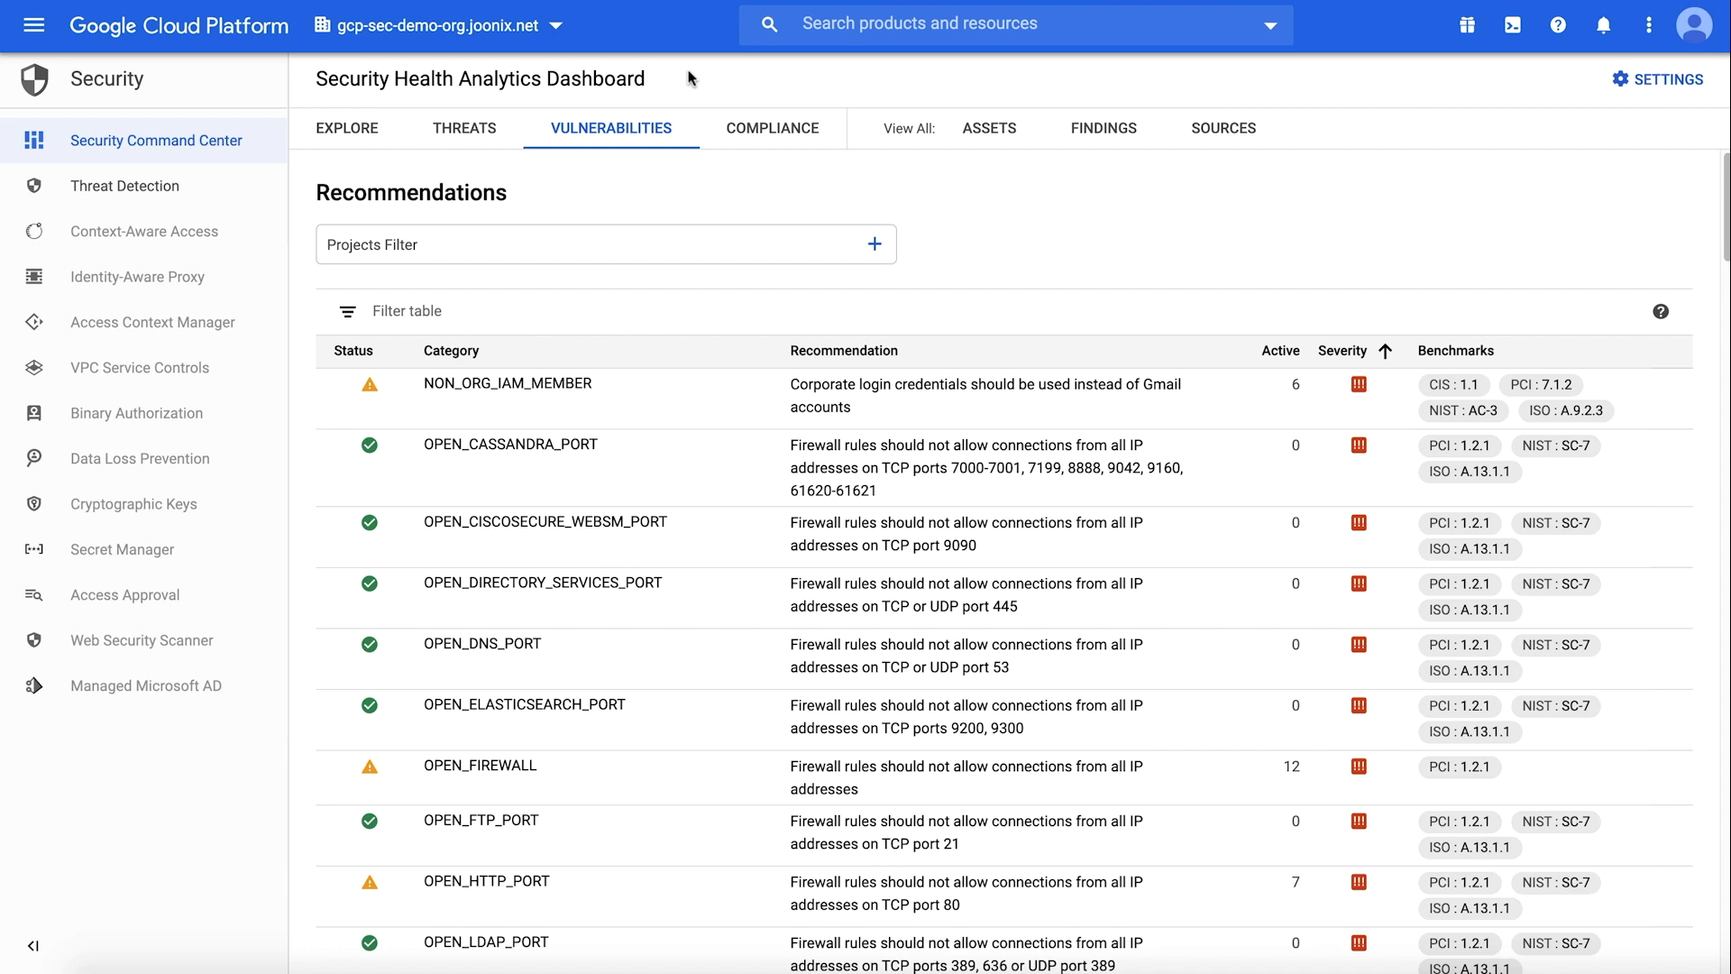
pyautogui.moveTo(254, 74)
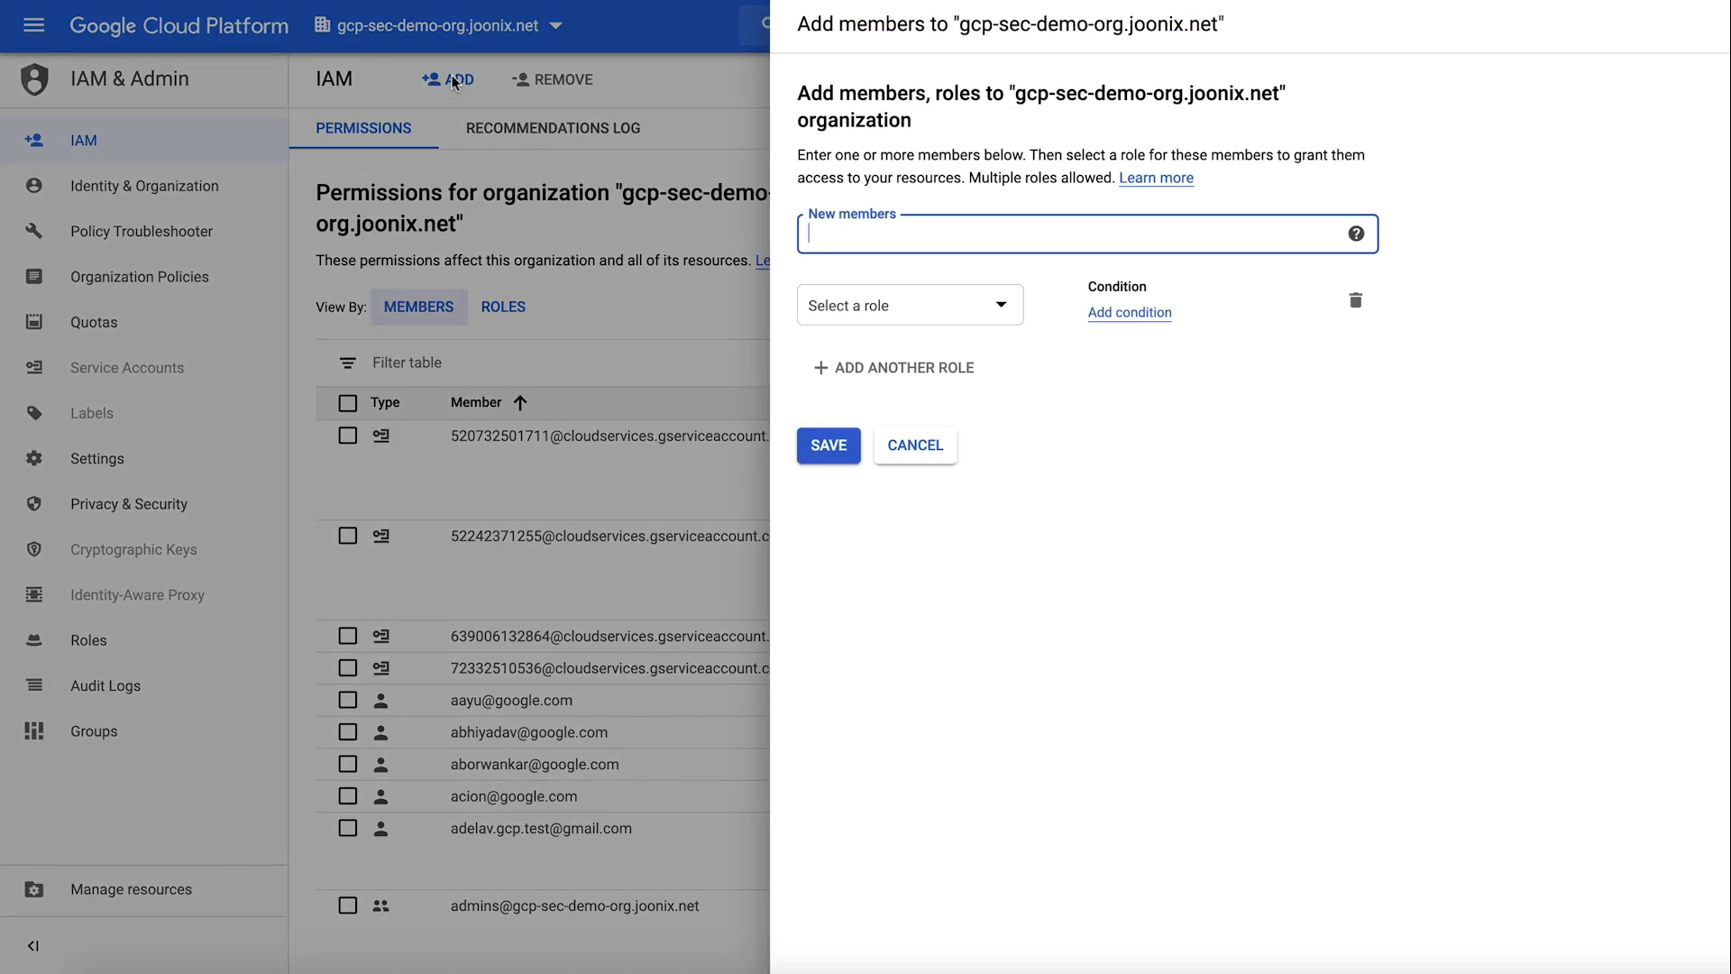
# Grant member 'alicia' the Security Center Admin Editor role and save the IAM binding
pyautogui.write('alicia')
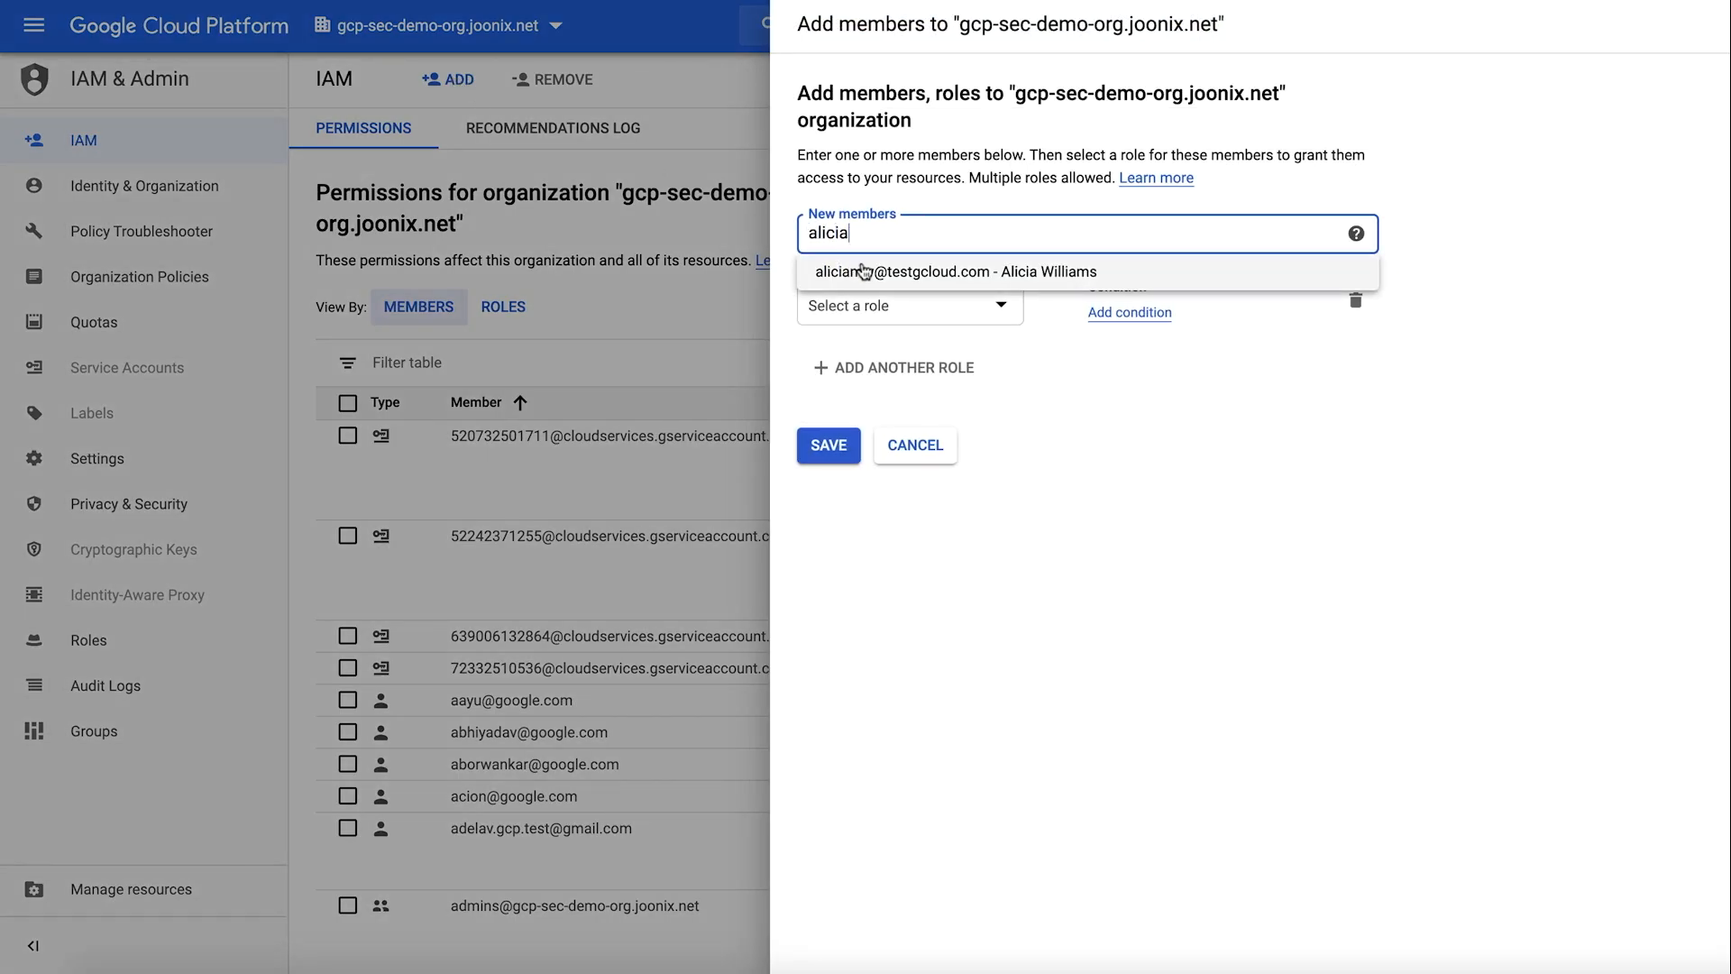
pyautogui.write('secu')
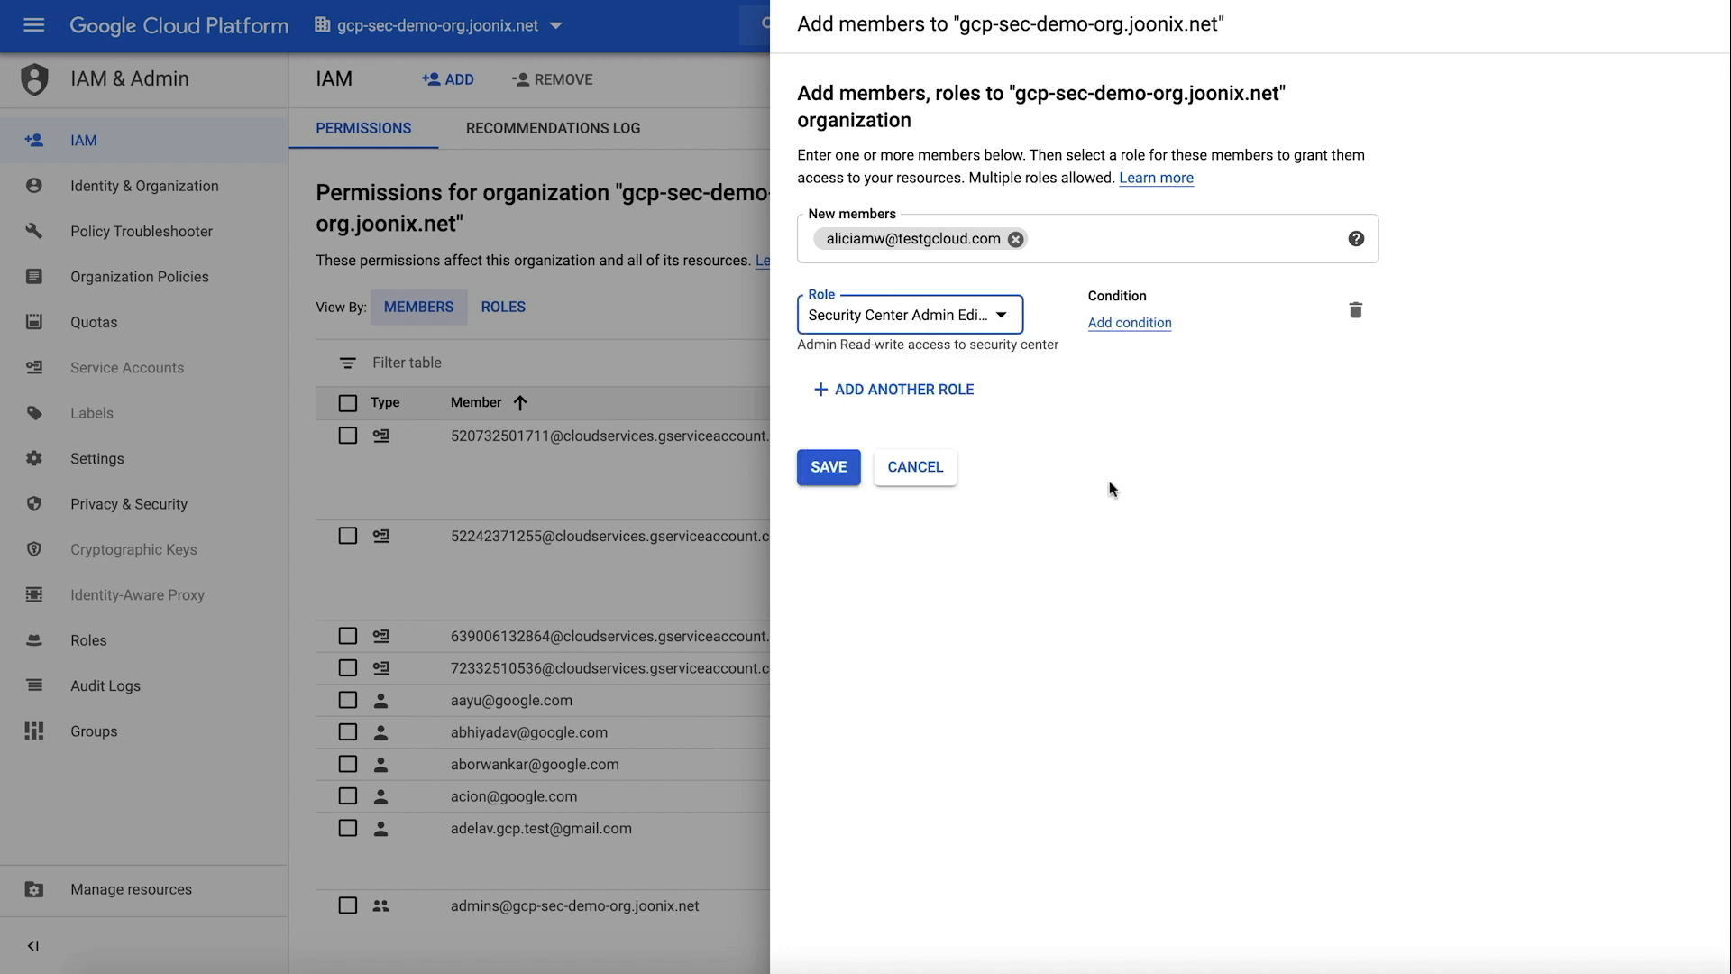
pyautogui.click(914, 465)
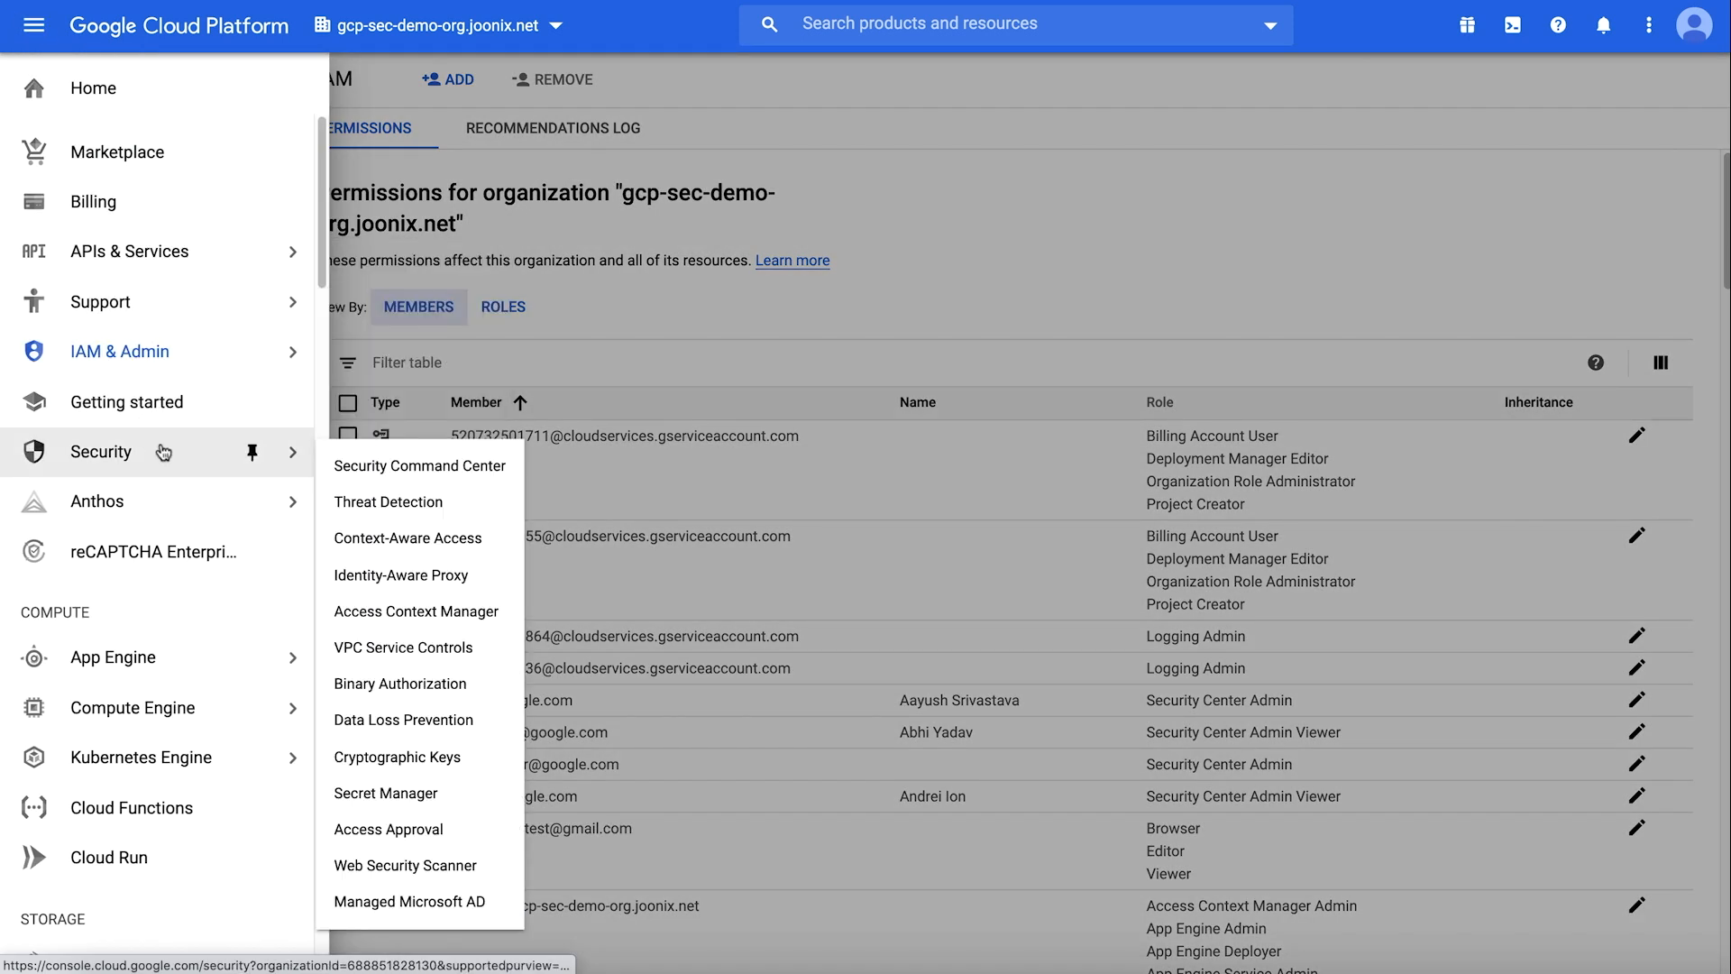
# Verify Security Health Analytics and other built-in services are enabled, then save the SCC settings
pyautogui.click(418, 466)
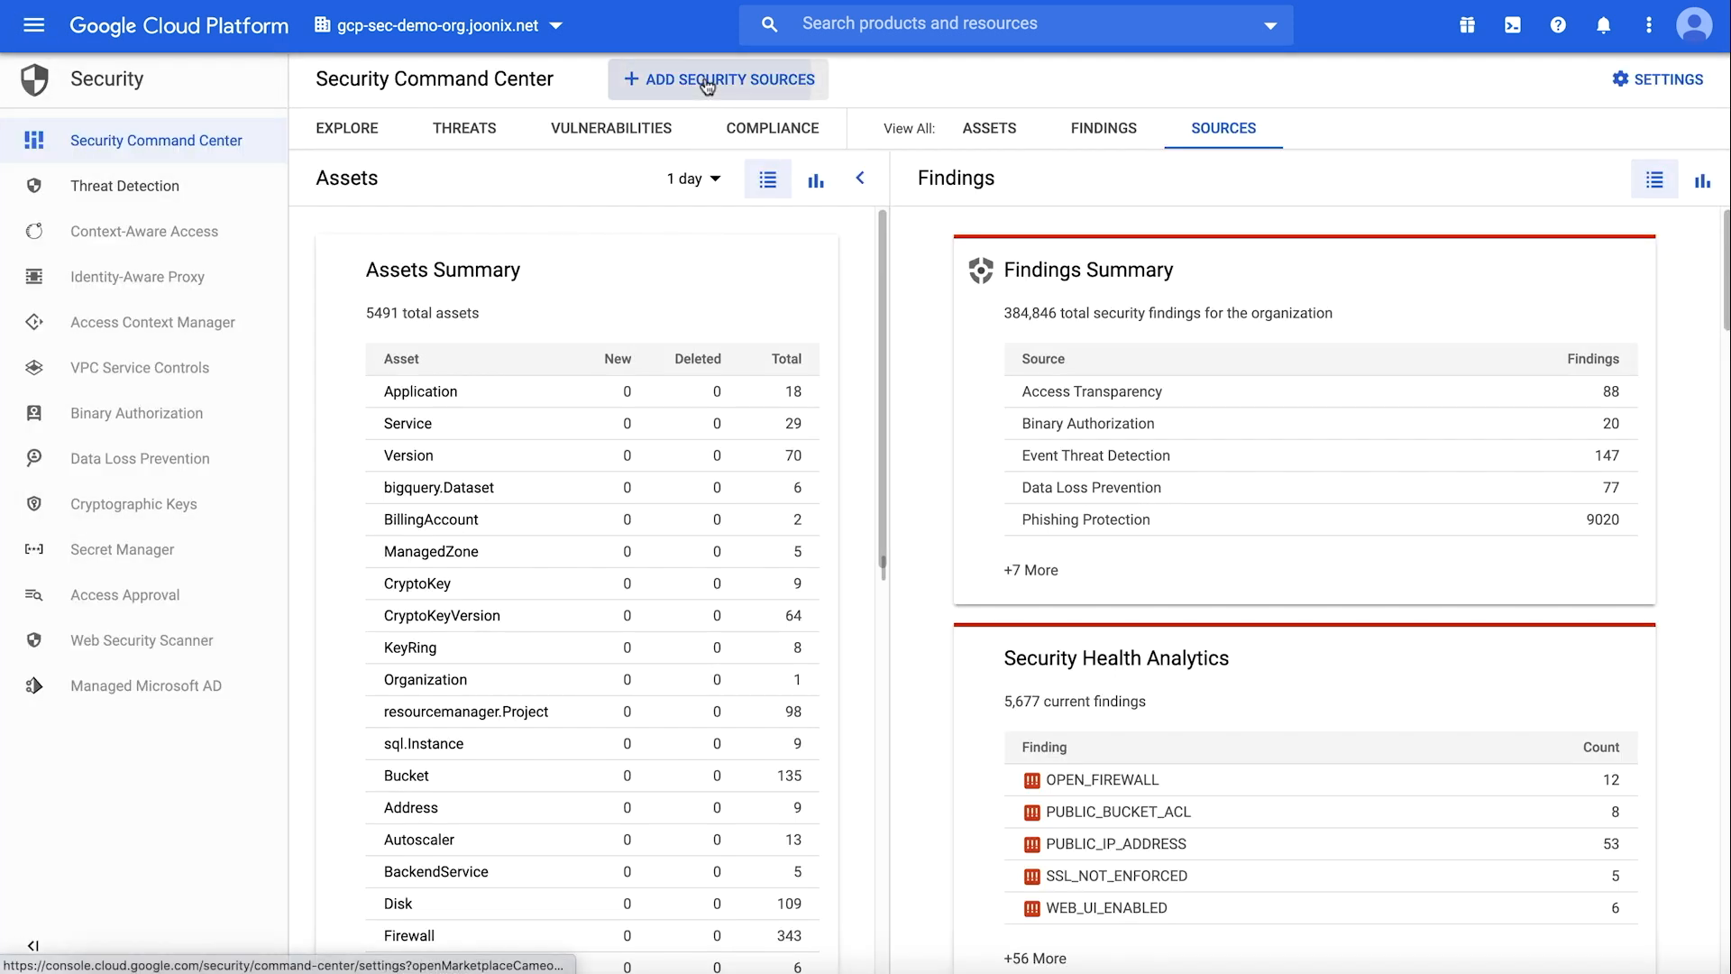
pyautogui.click(716, 78)
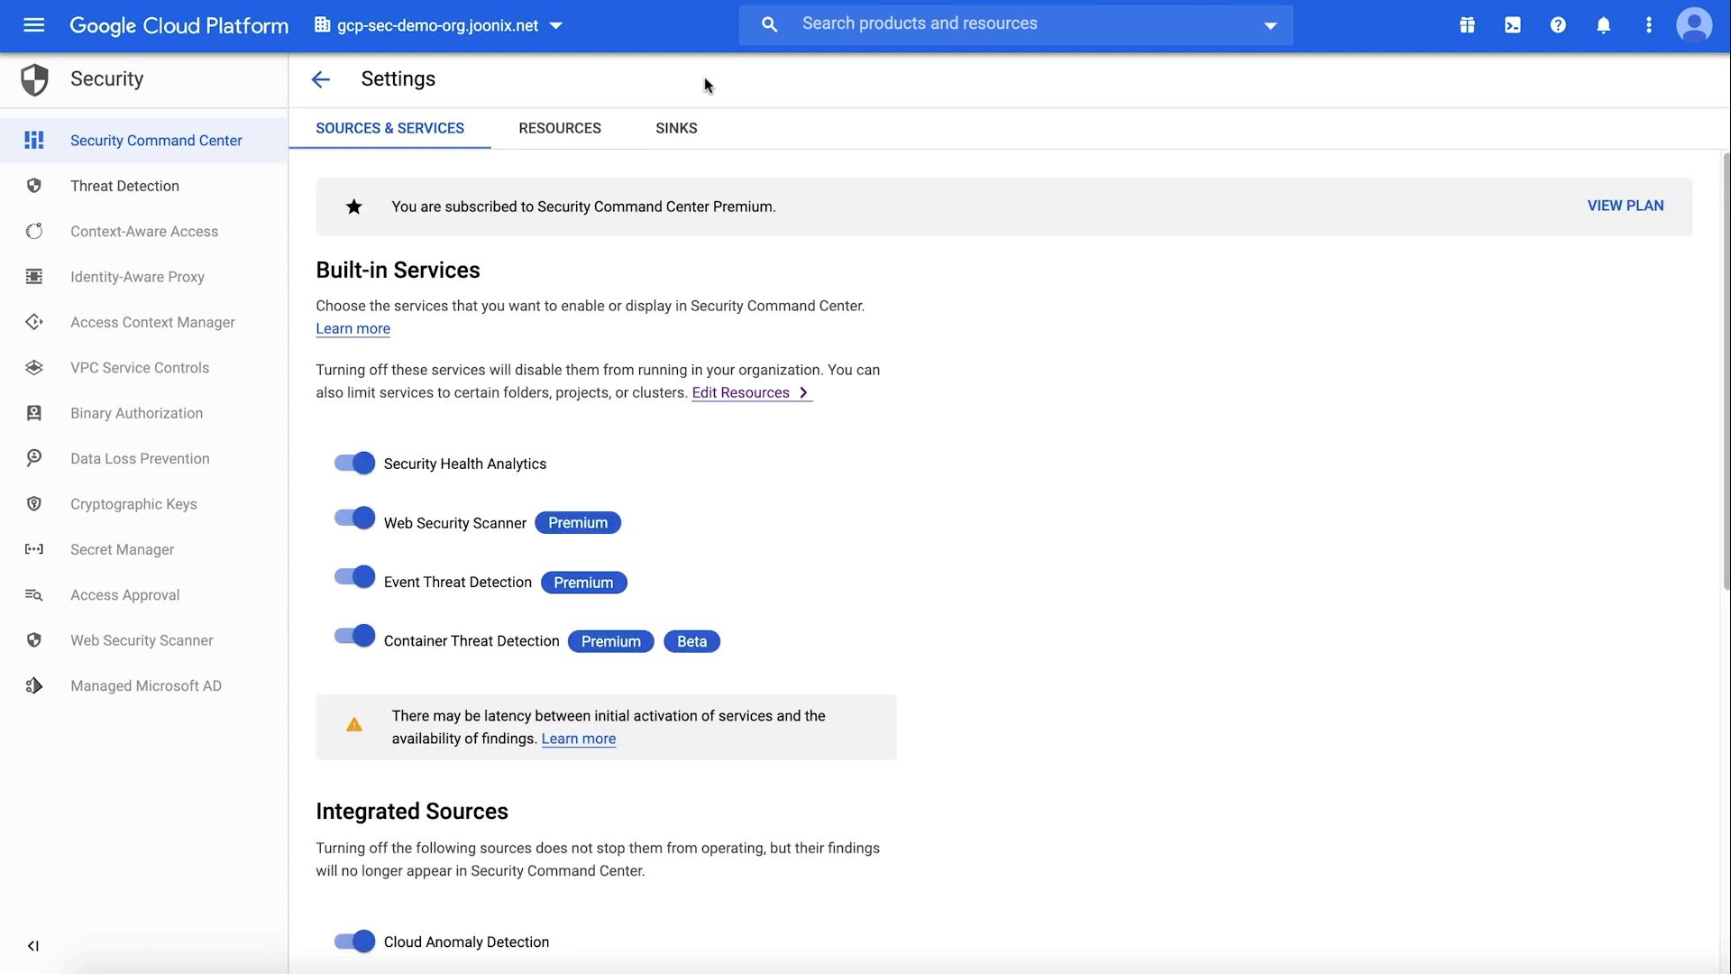
pyautogui.click(1630, 77)
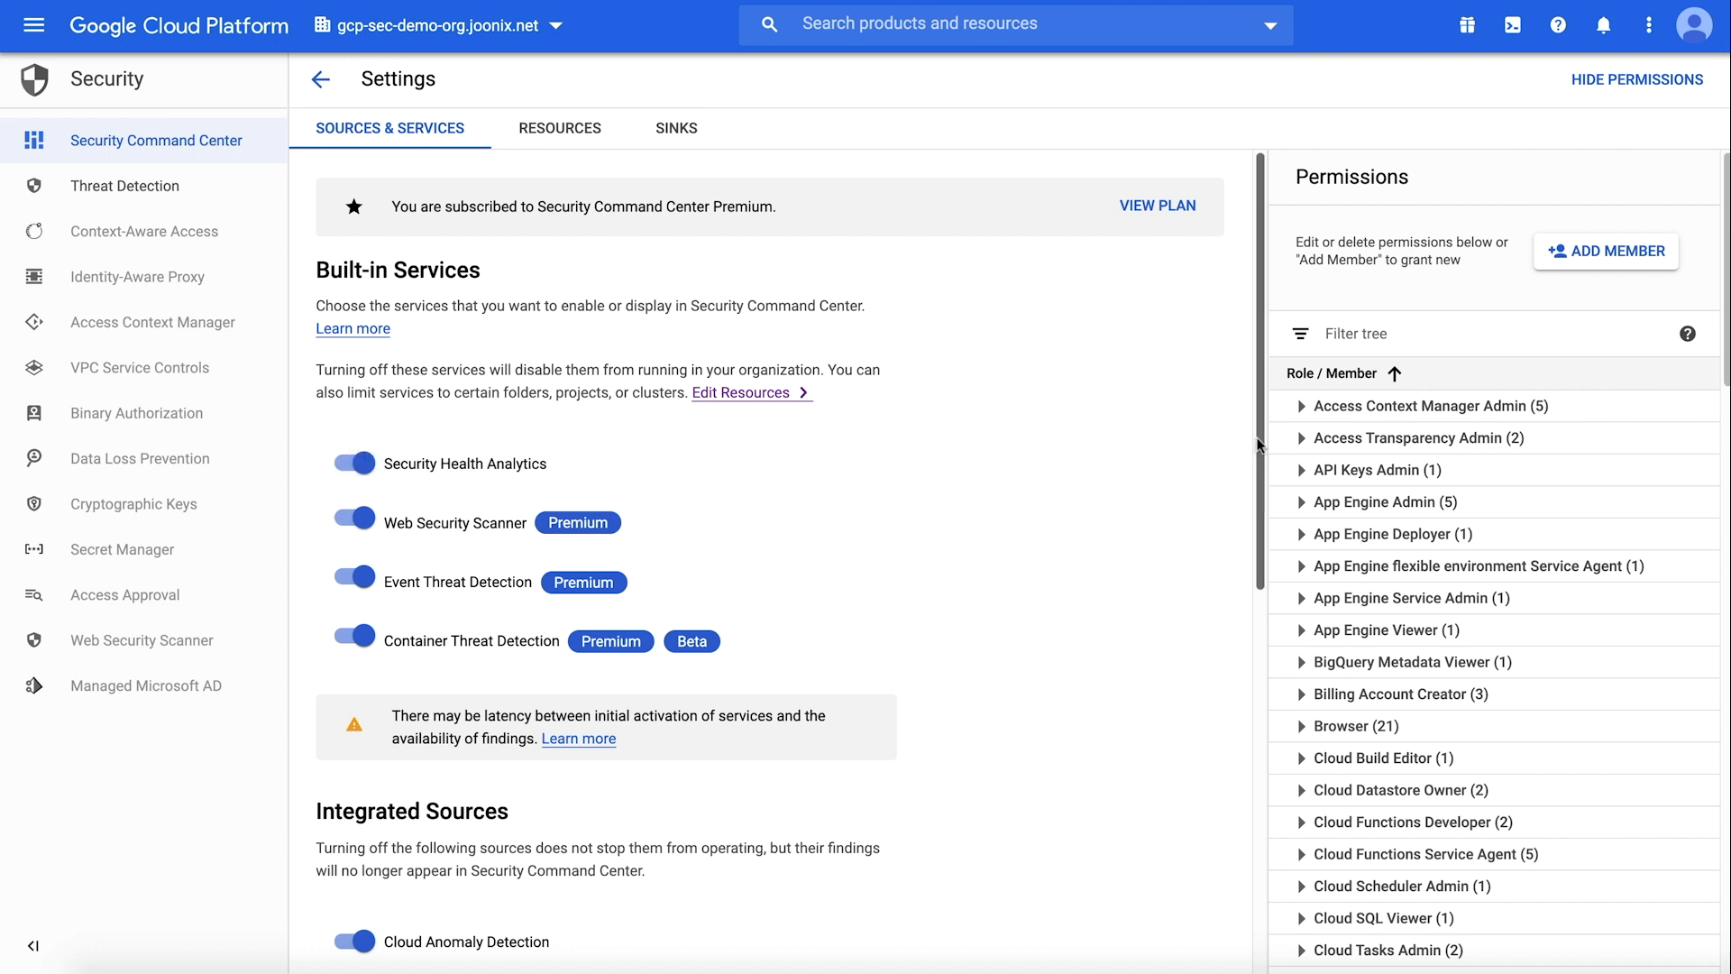
pyautogui.scroll(-3)
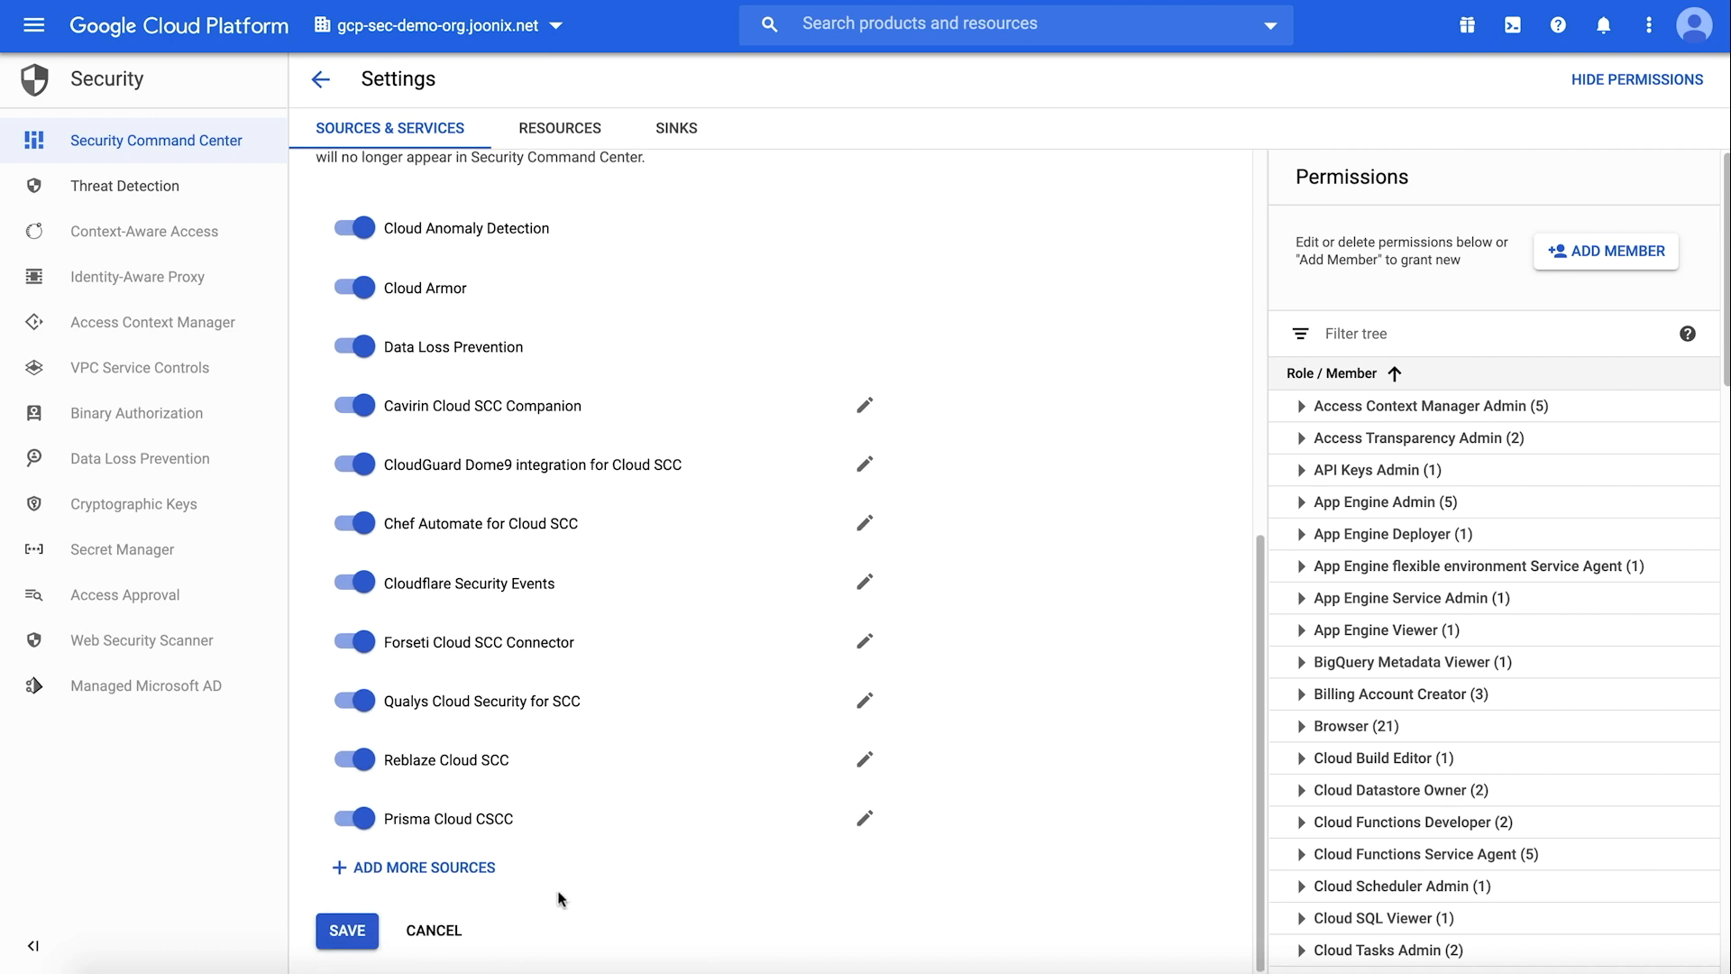
pyautogui.click(346, 931)
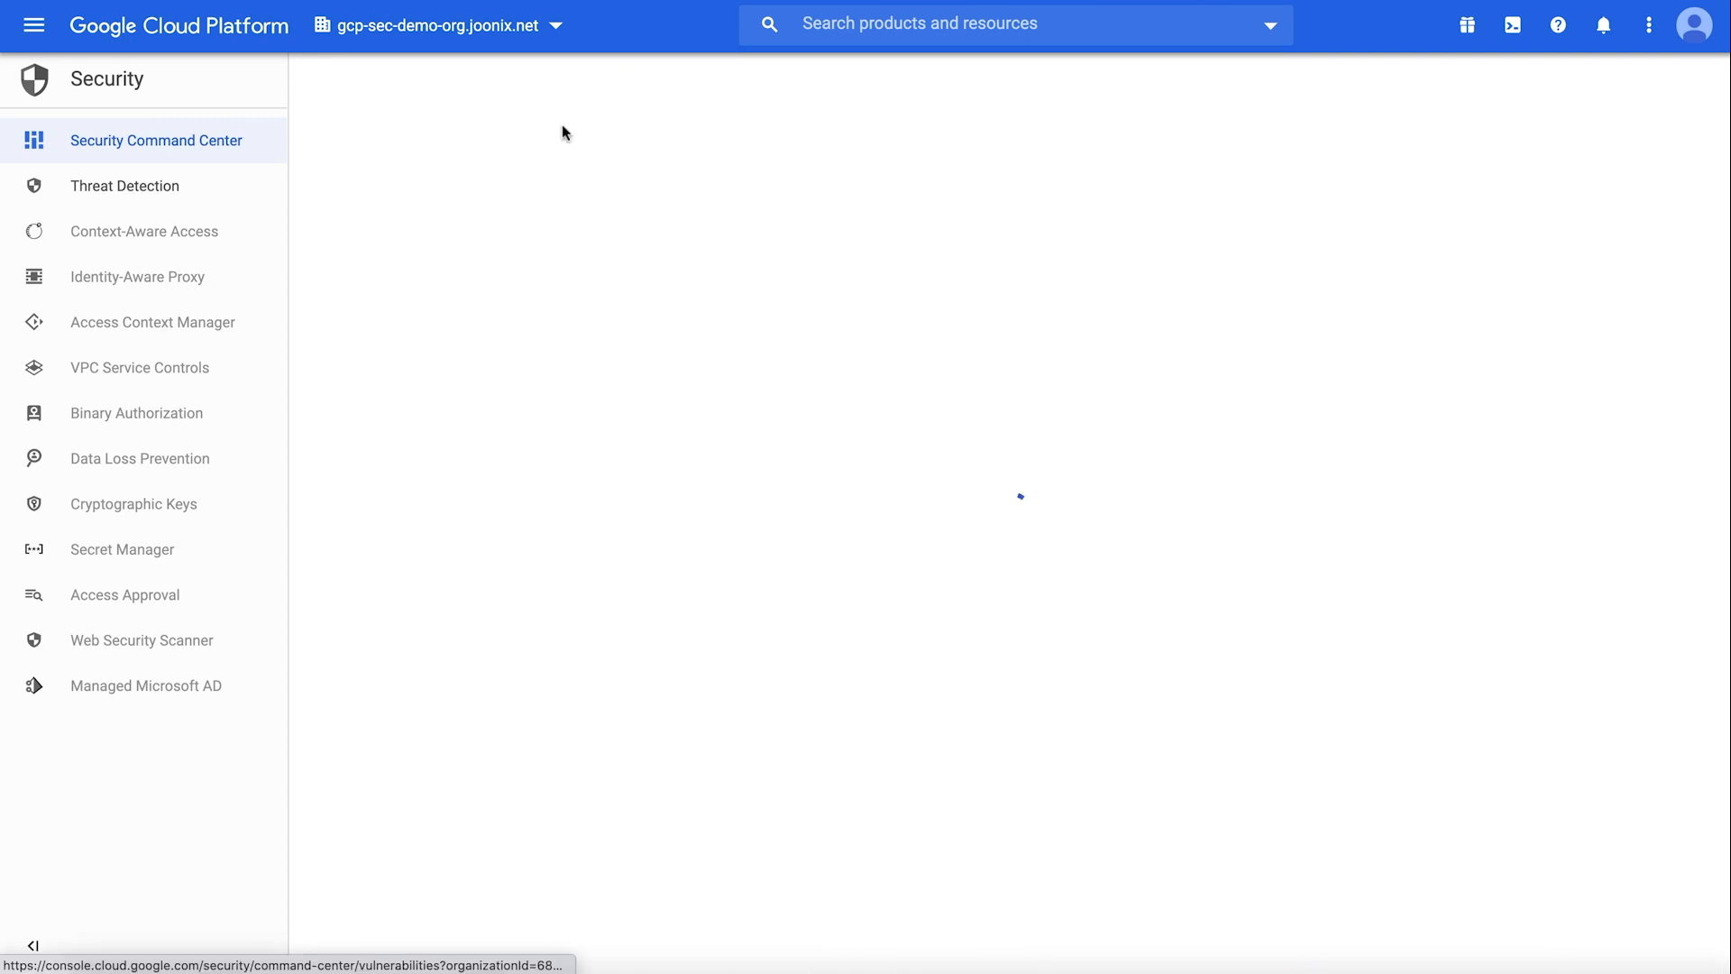
# Scroll through the Vulnerabilities recommendations table, noting OPEN_FIREWALL with 12 active findings
pyautogui.click(611, 128)
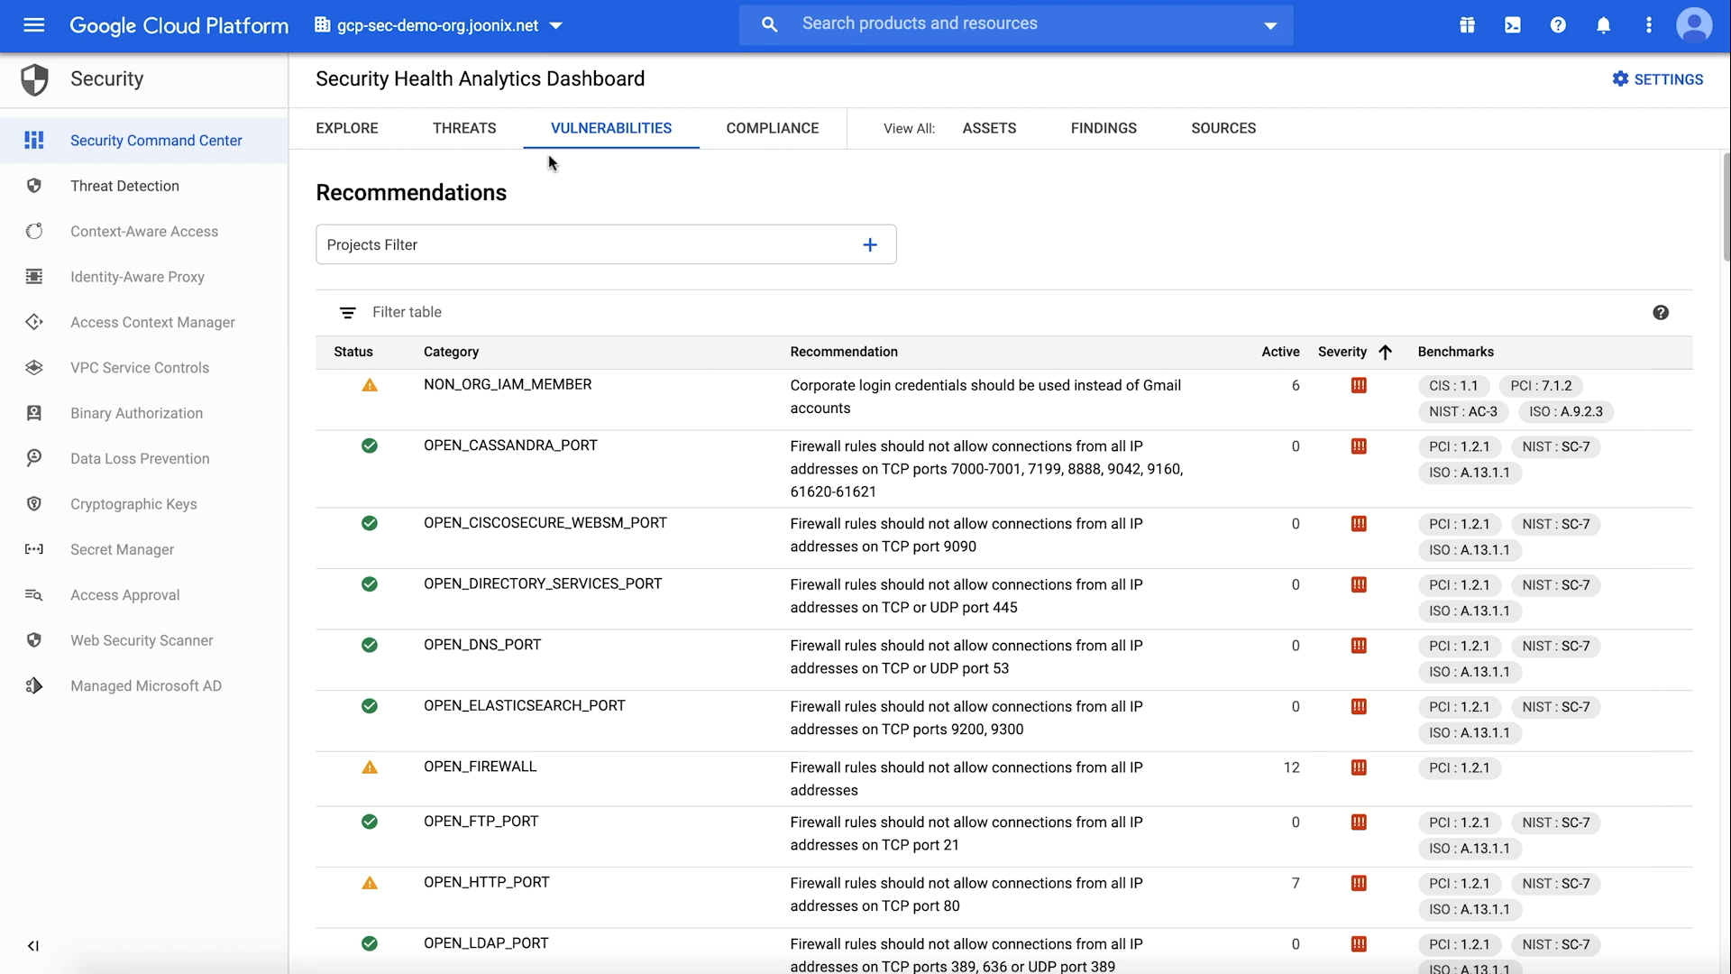
pyautogui.moveTo(703, 184)
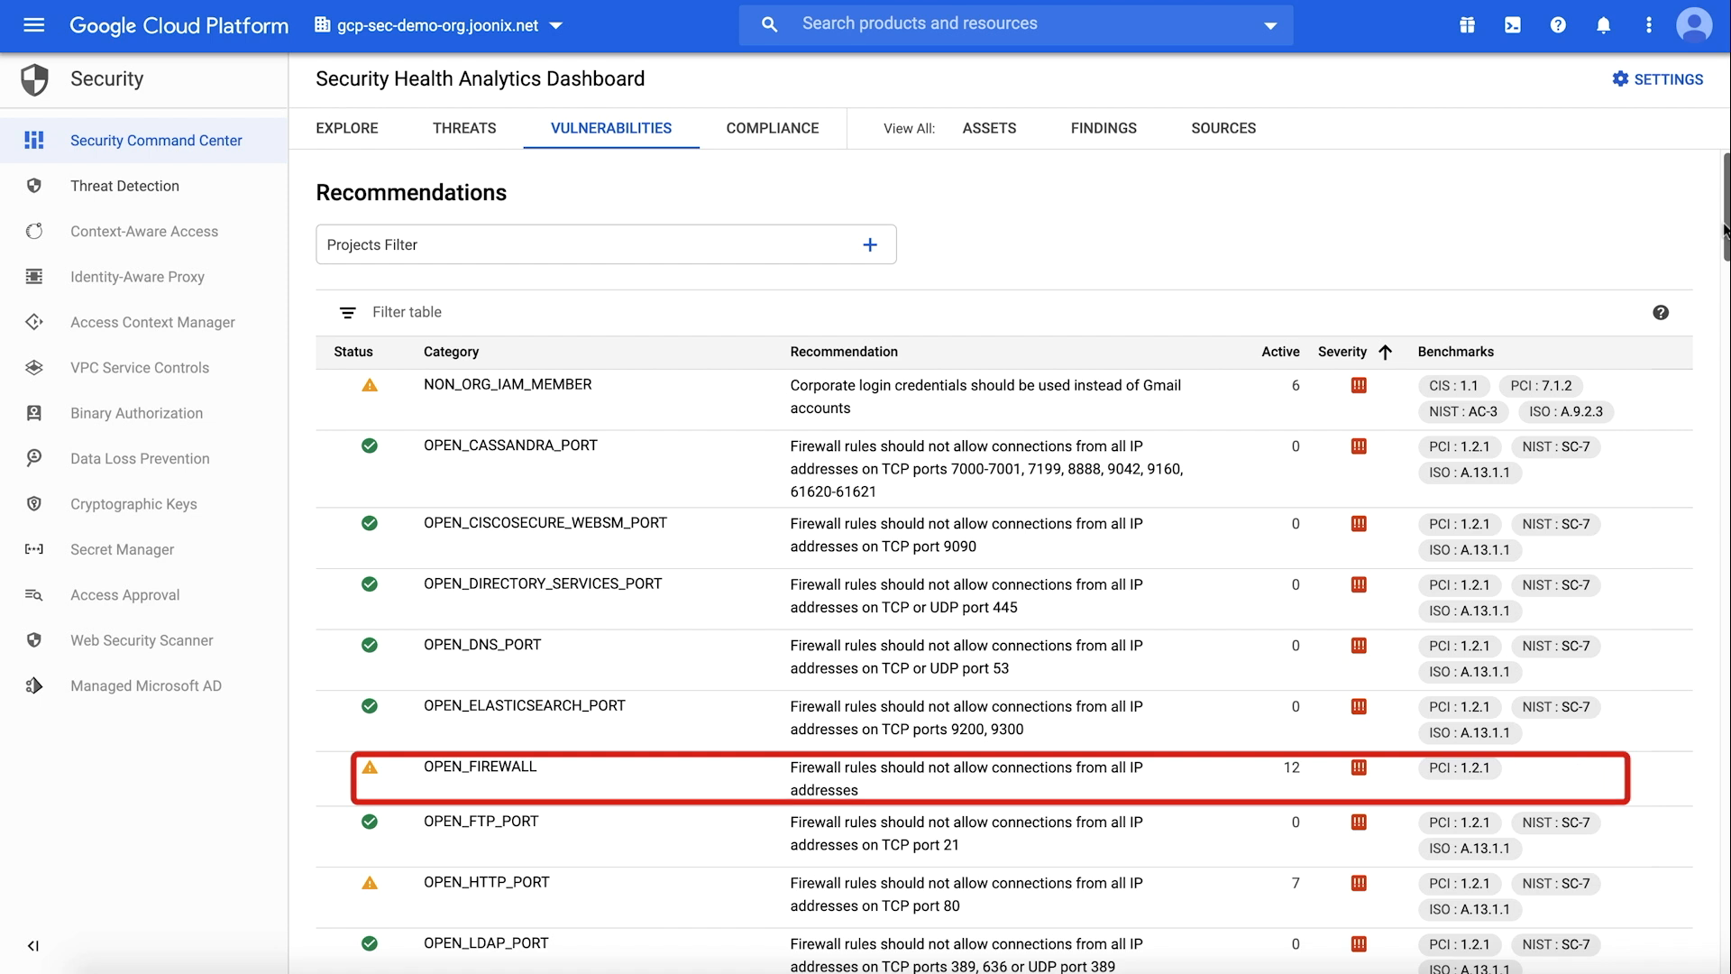
pyautogui.scroll(-3)
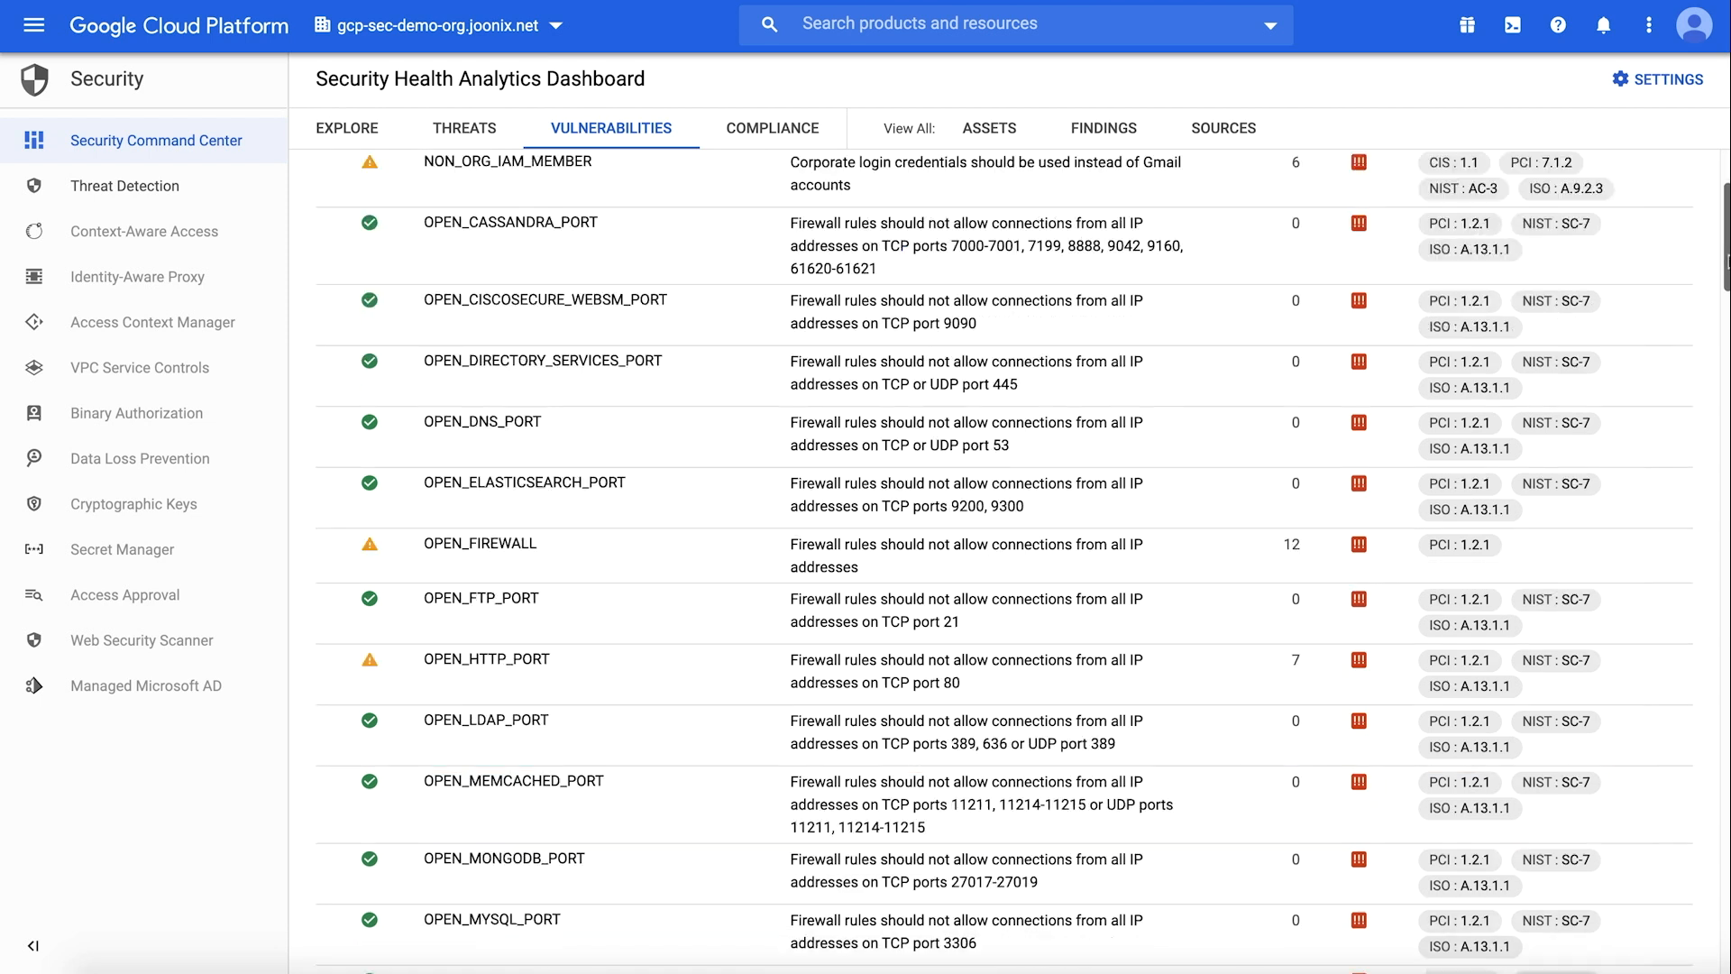
pyautogui.scroll(-3)
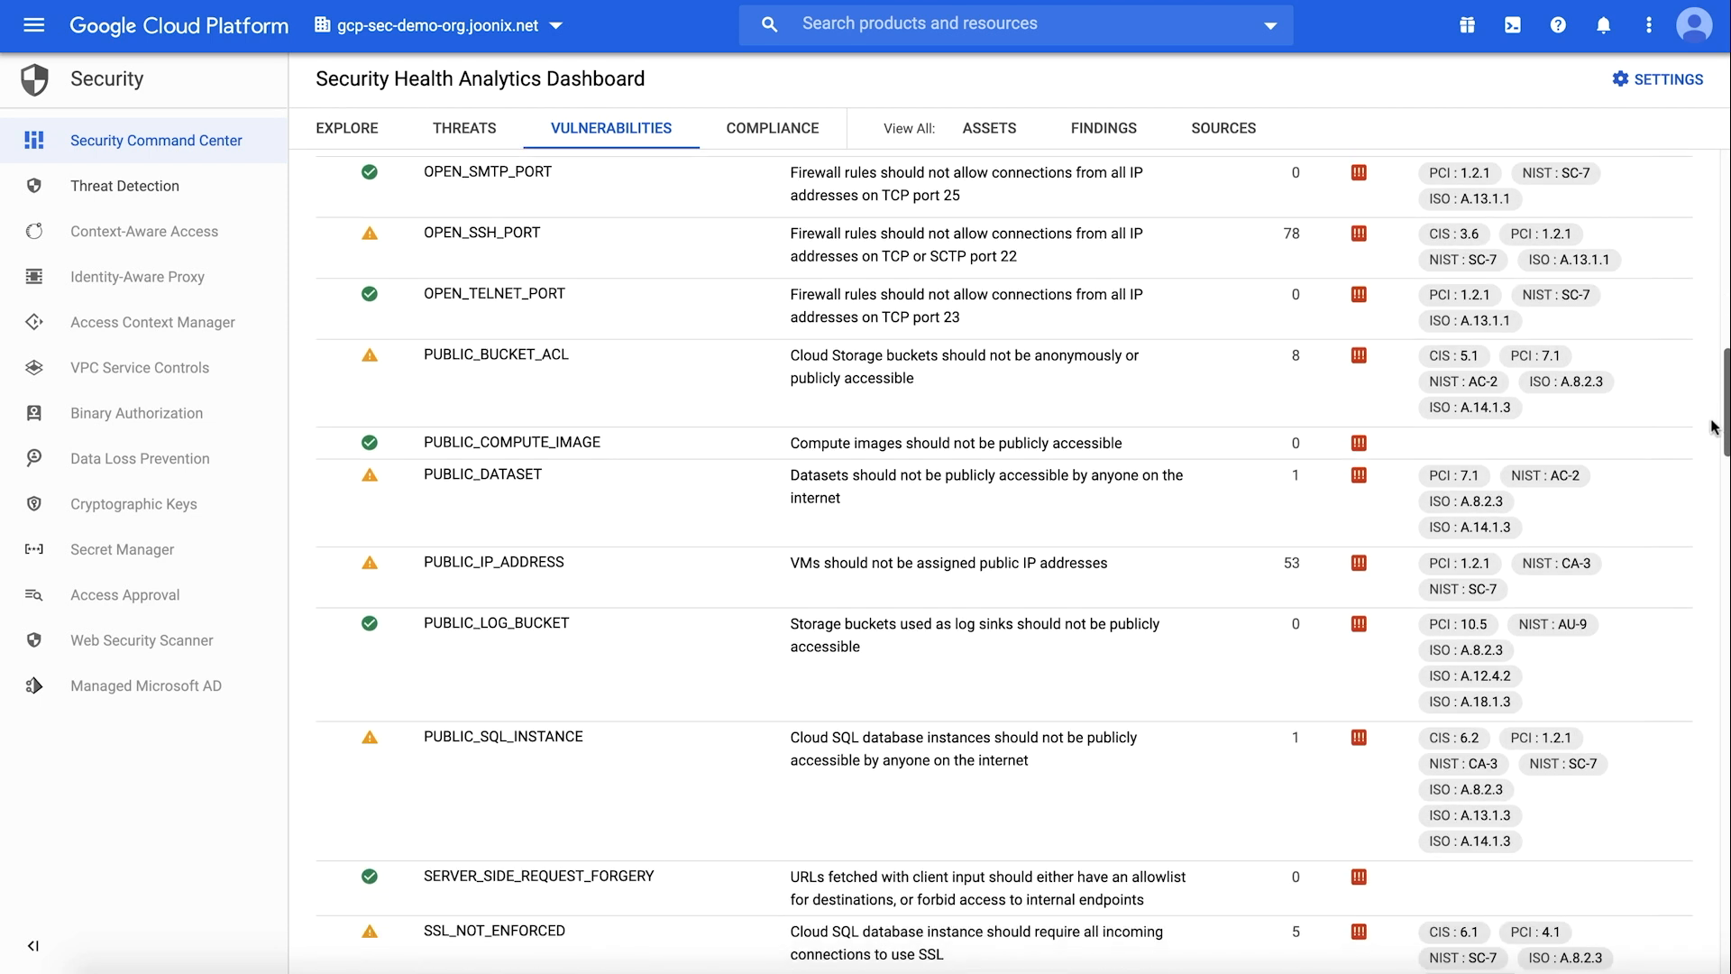
pyautogui.scroll(-3)
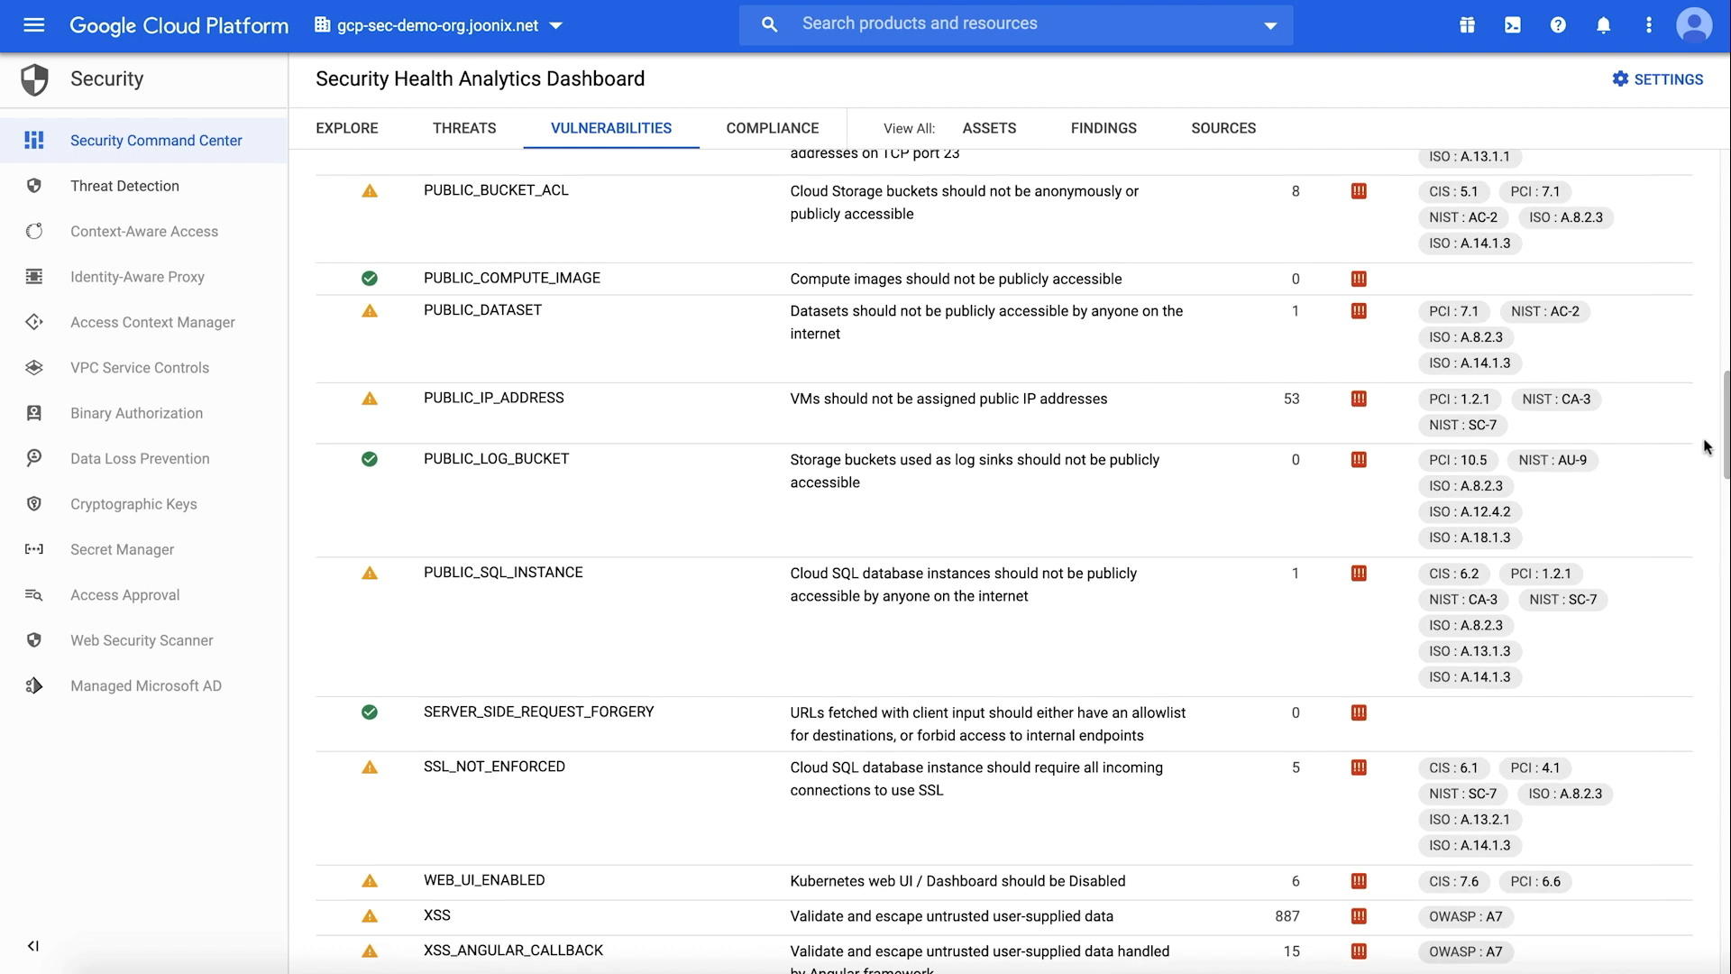
pyautogui.click(494, 200)
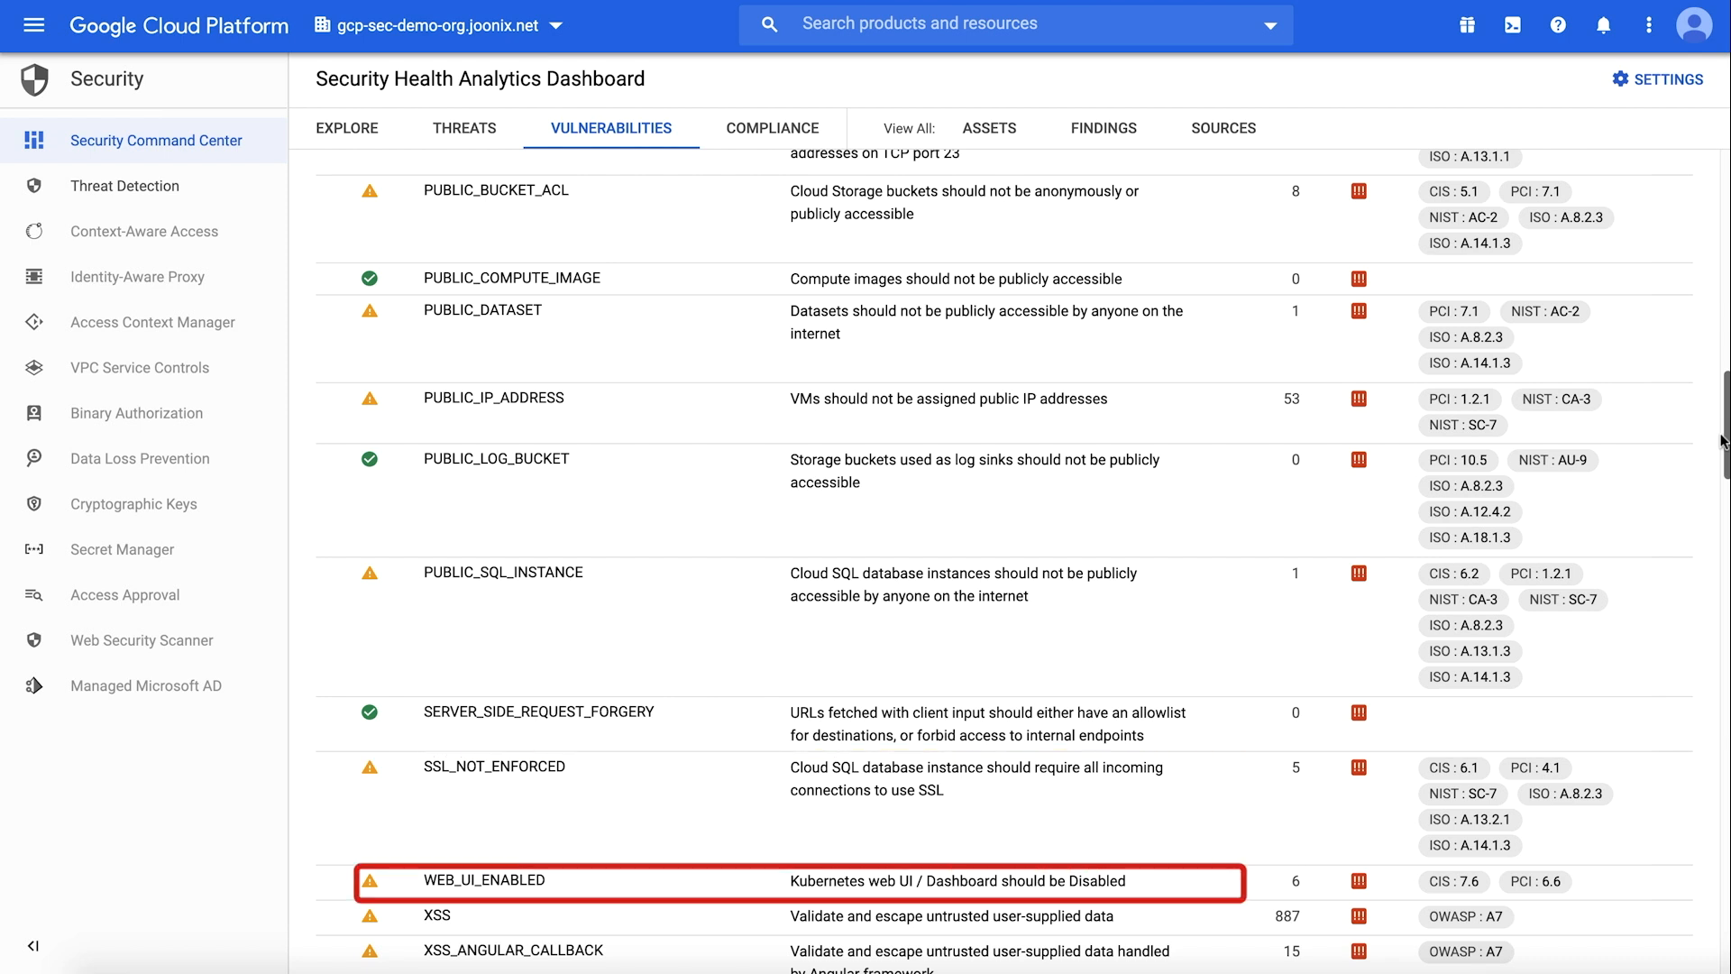
pyautogui.click(801, 882)
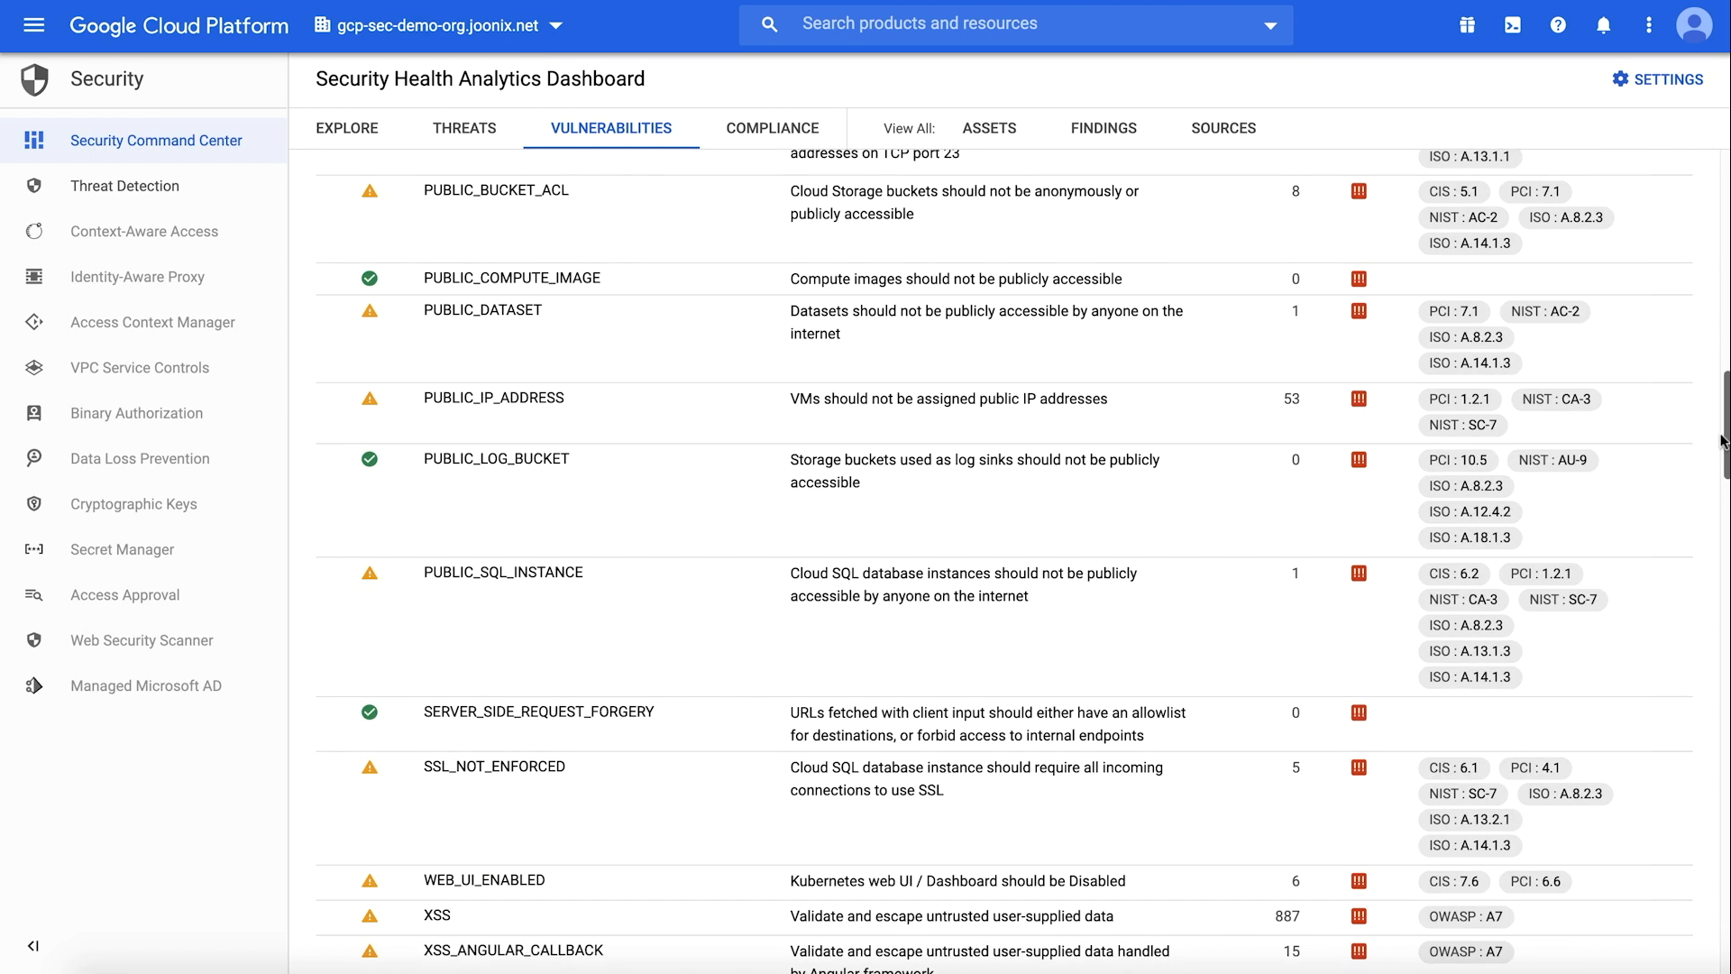
pyautogui.scroll(3)
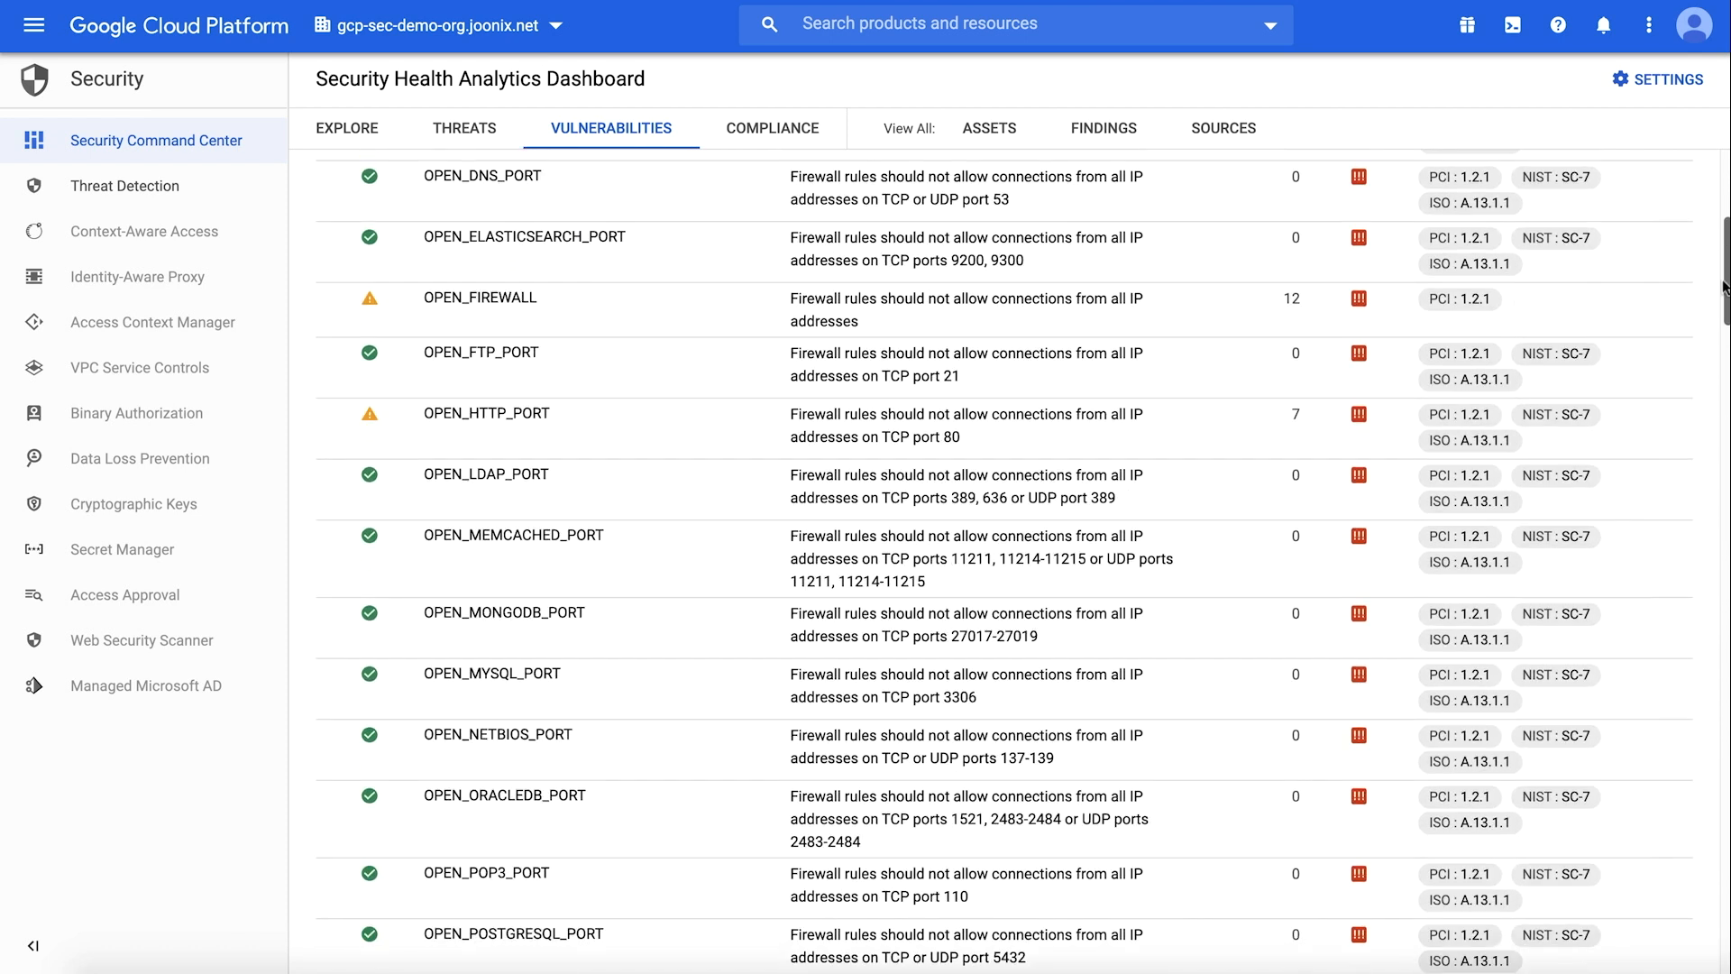
pyautogui.scroll(3)
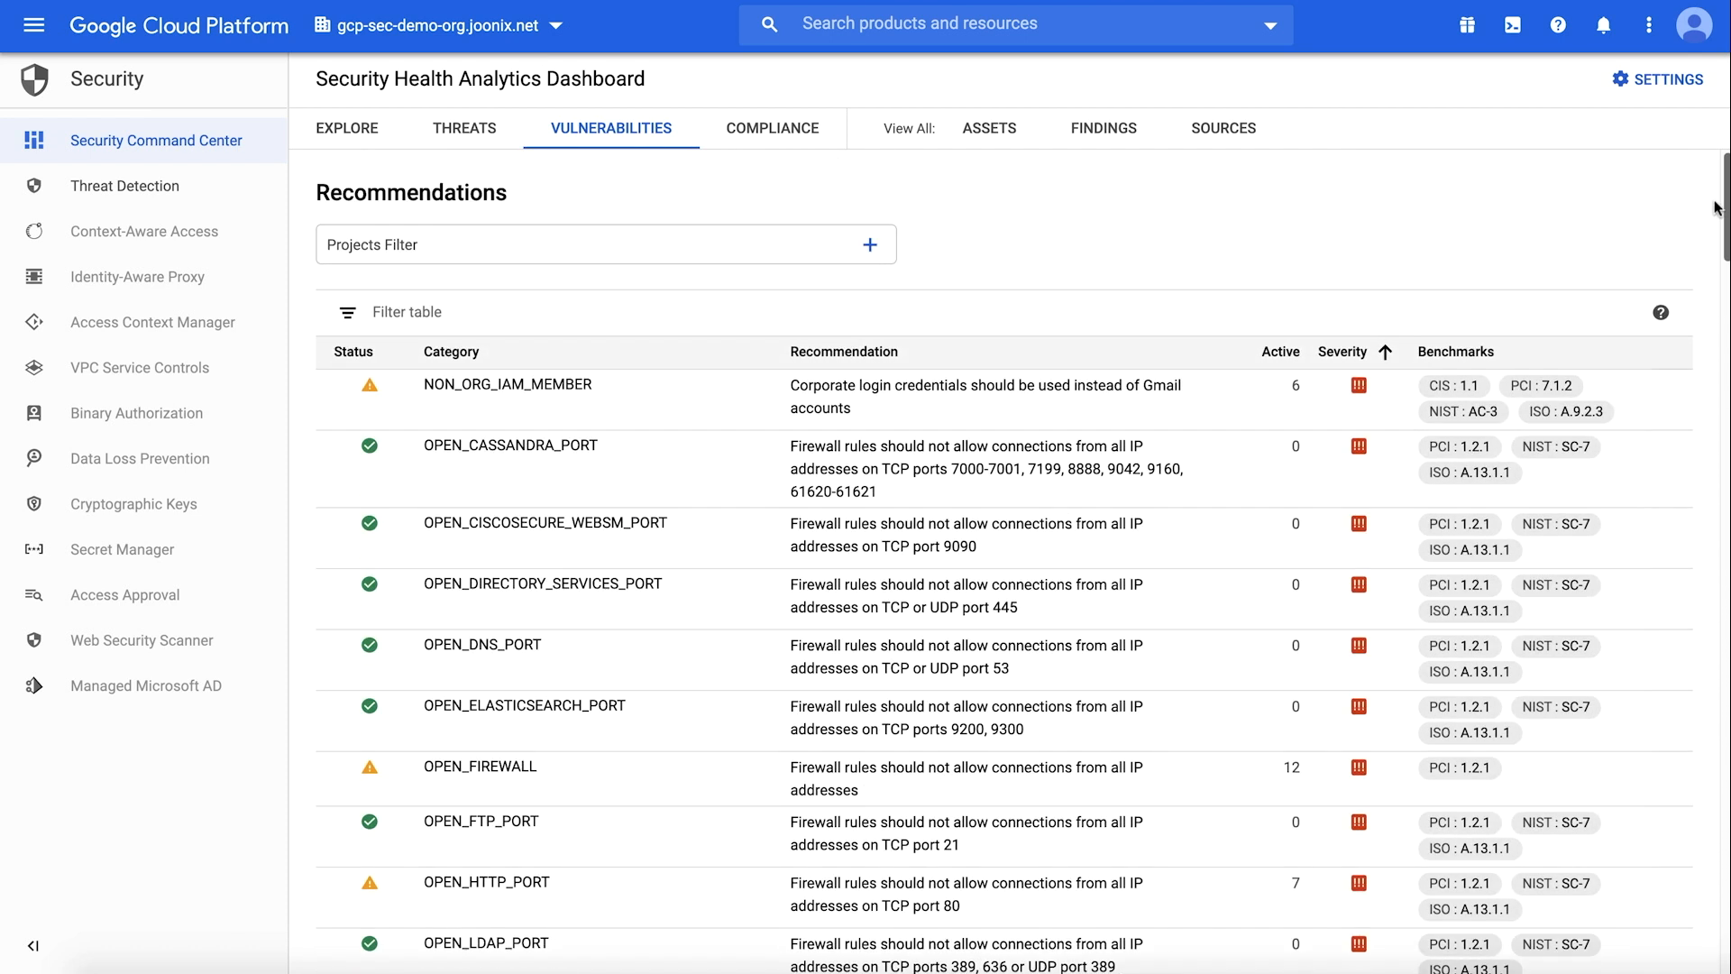
pyautogui.moveTo(1051, 233)
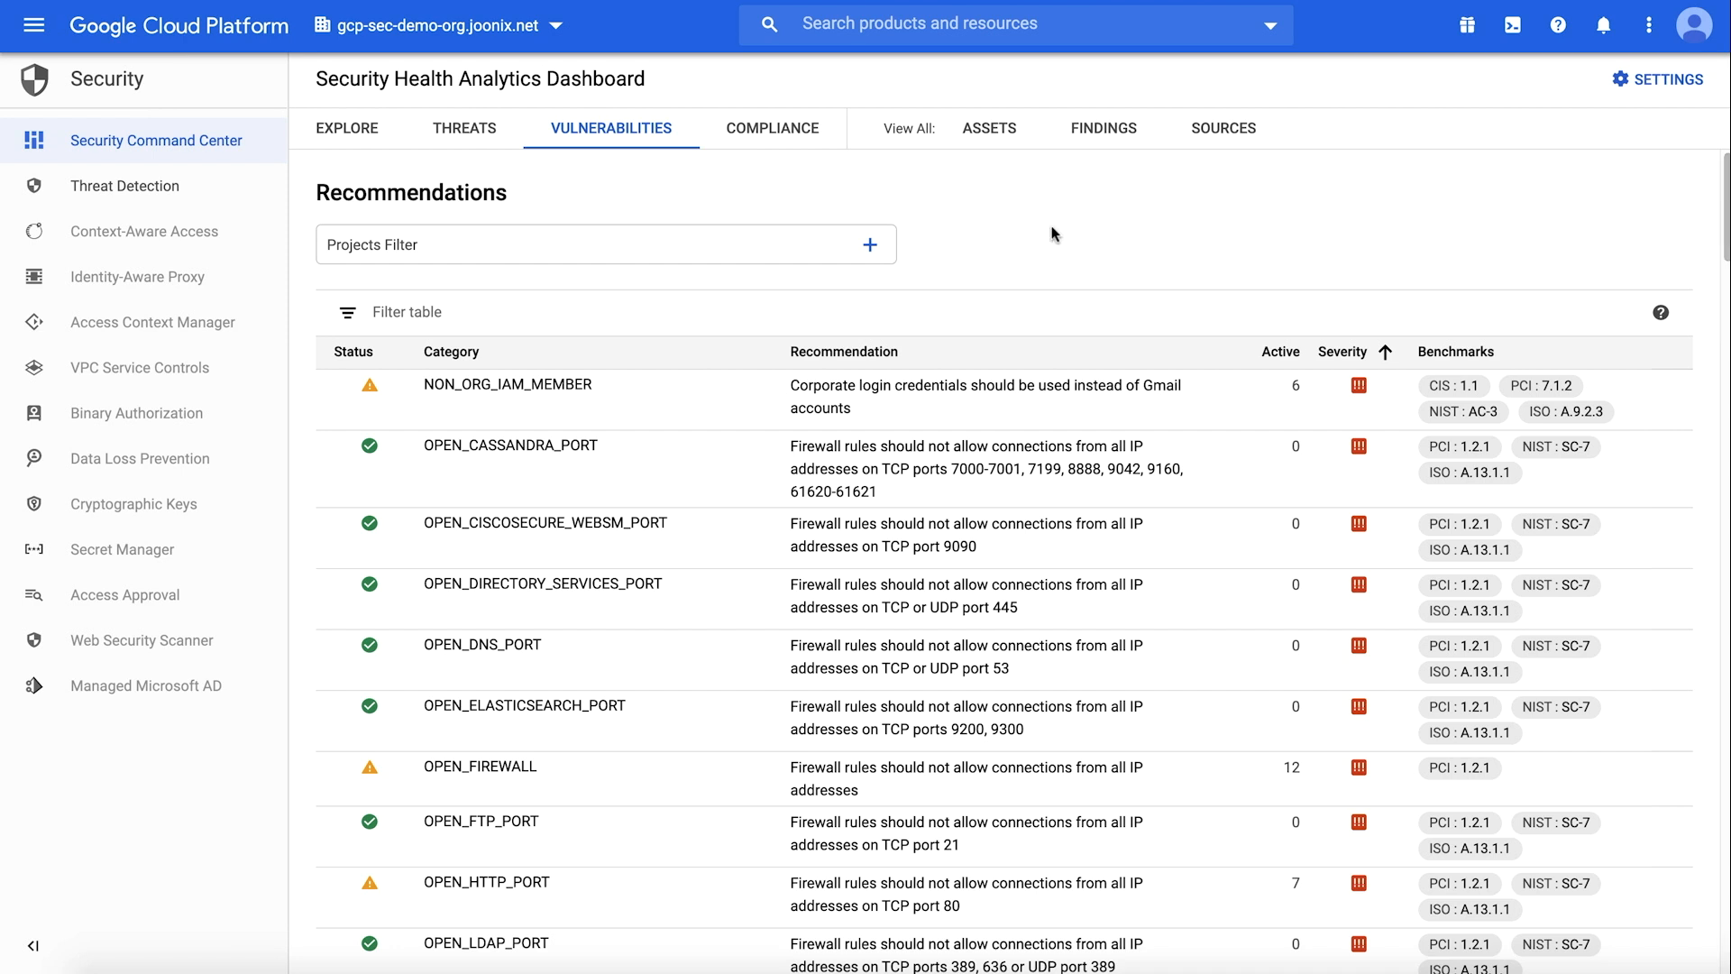
pyautogui.click(869, 243)
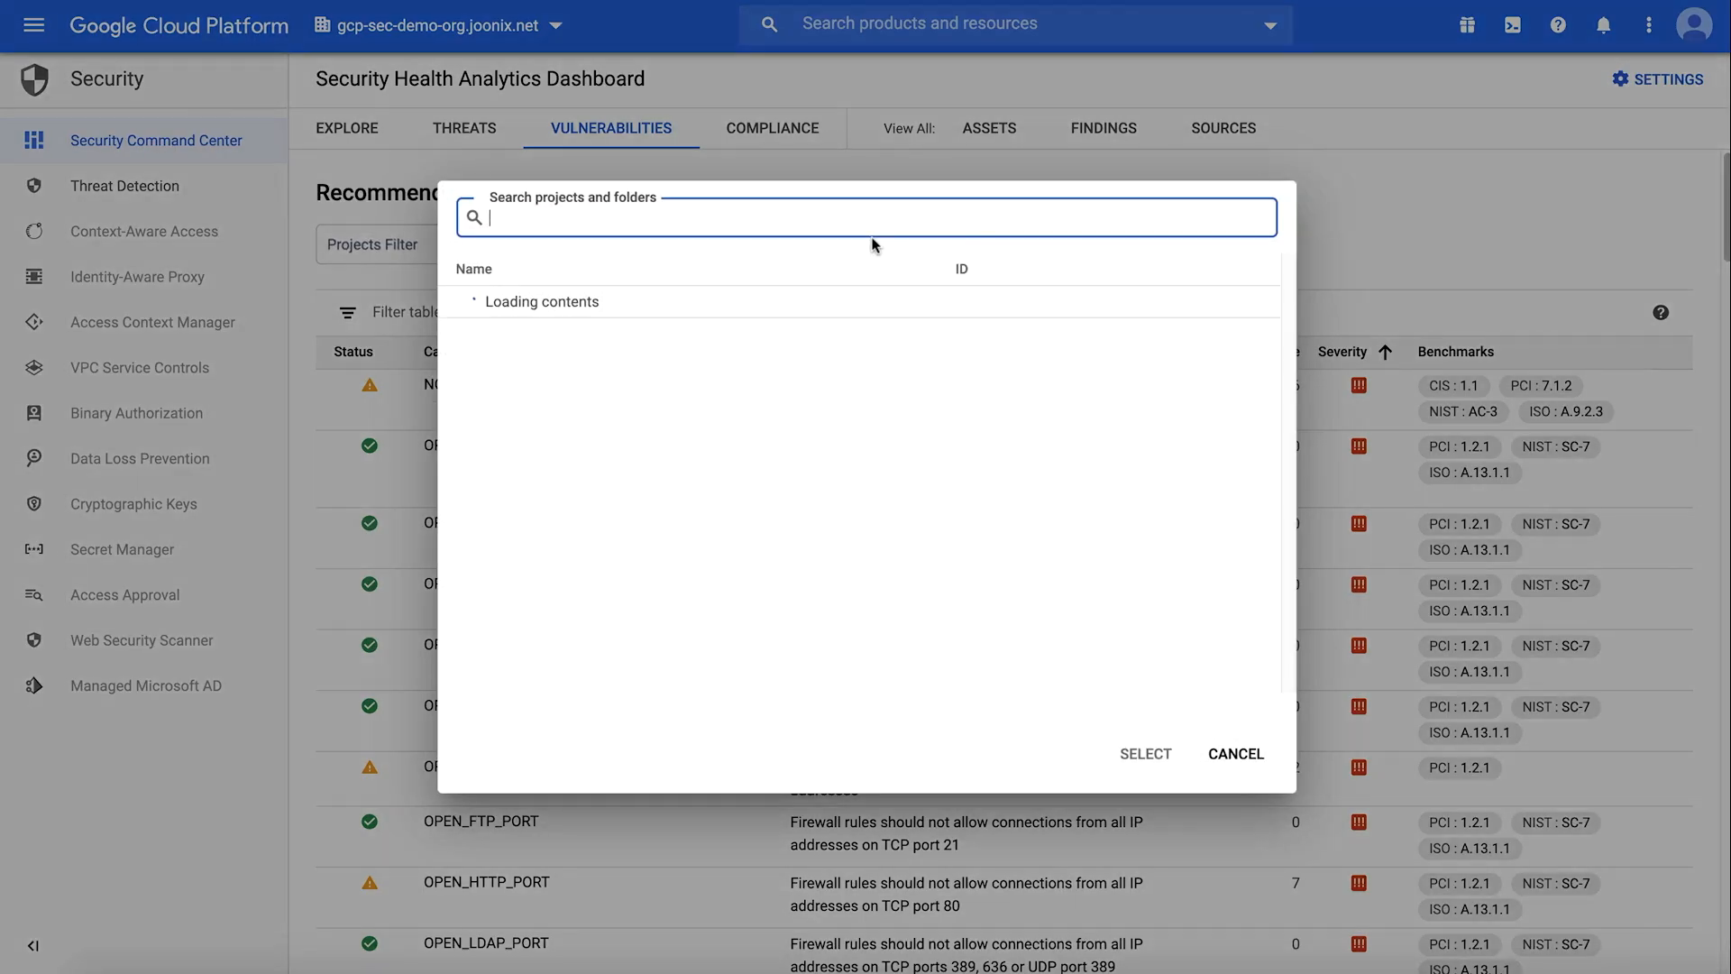
pyautogui.click(1235, 754)
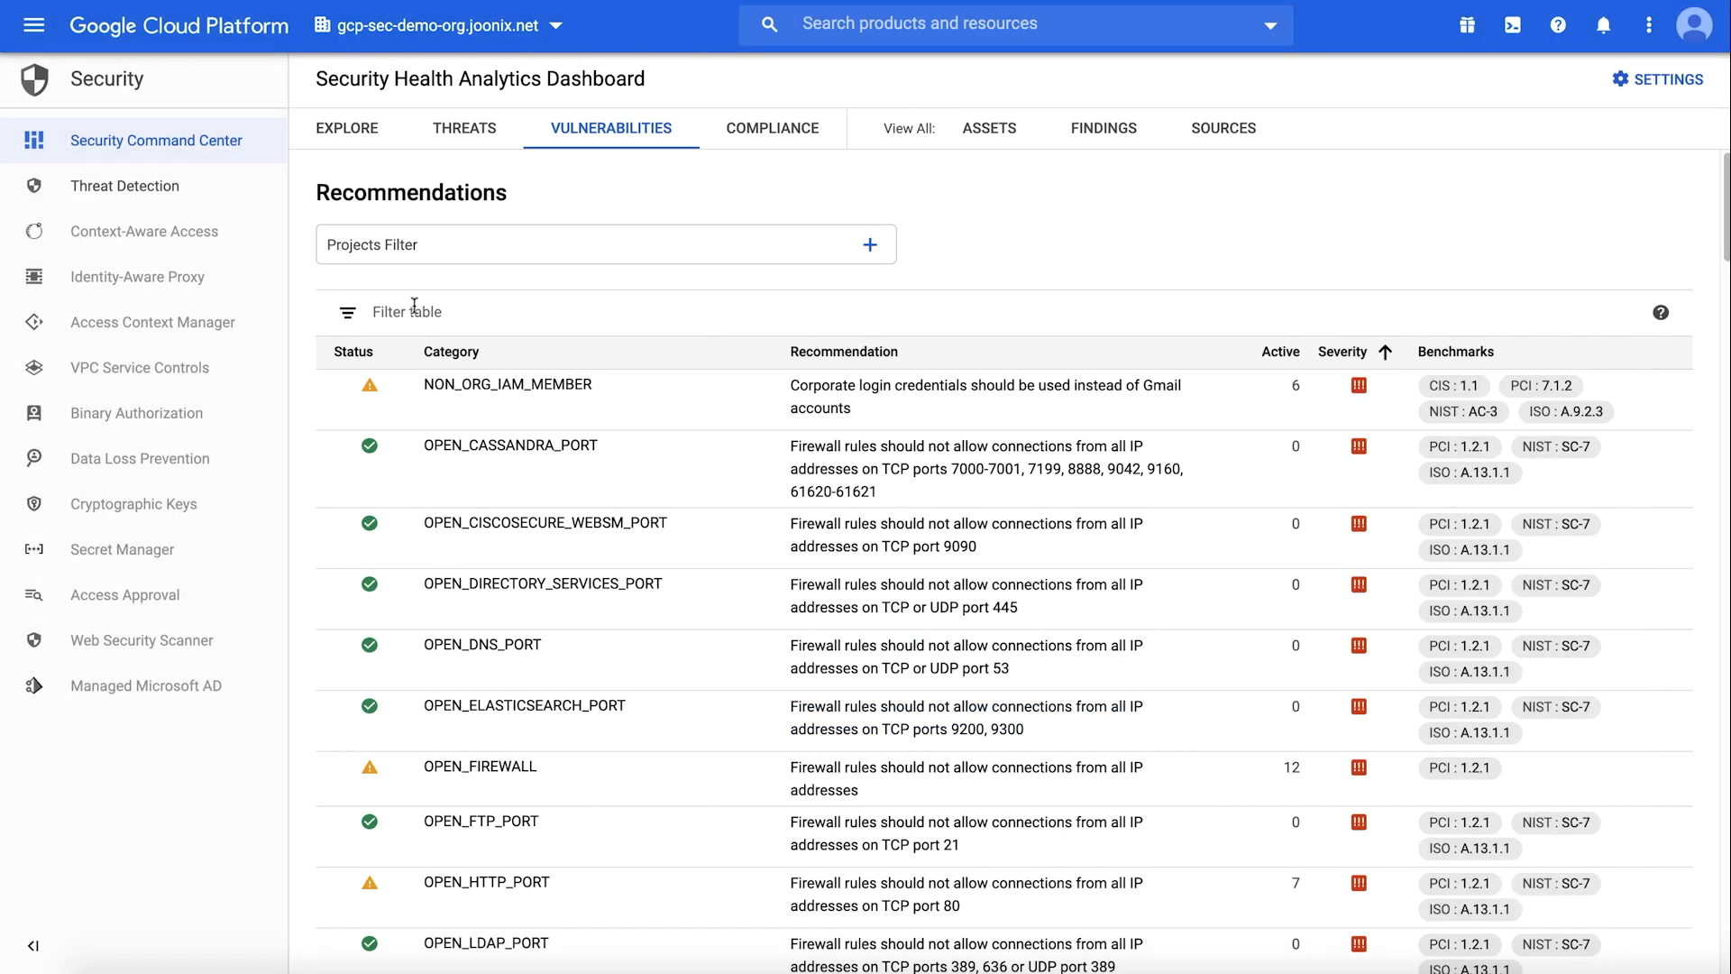
pyautogui.click(346, 312)
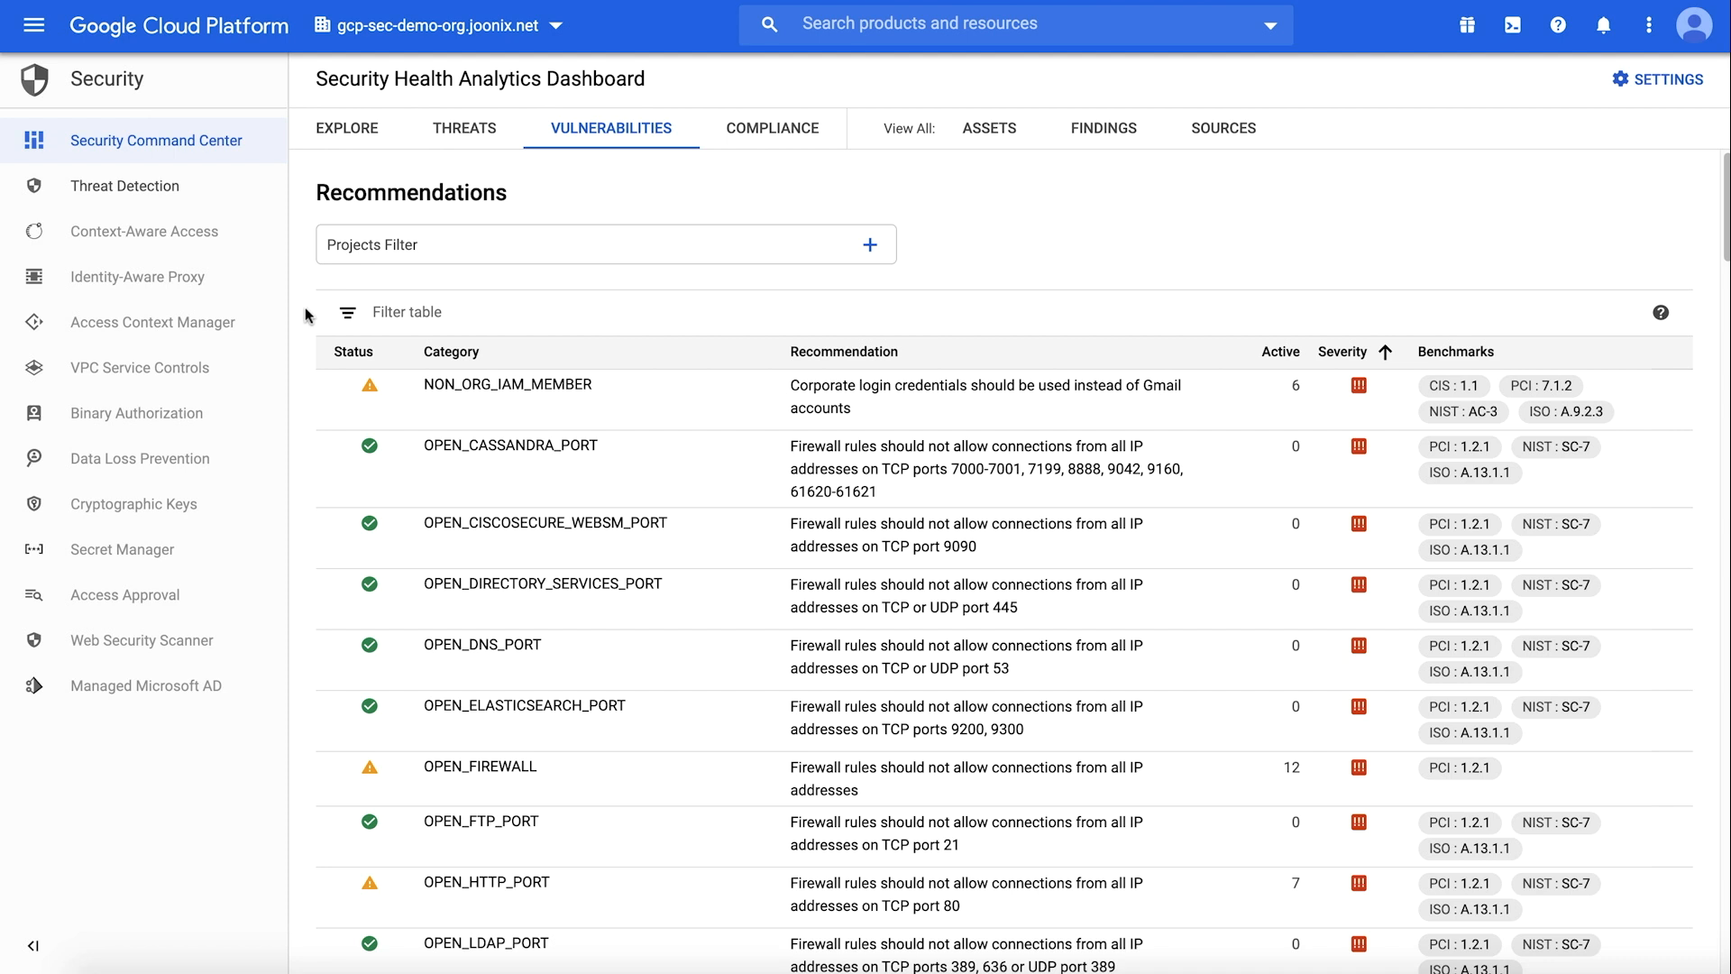
pyautogui.moveTo(460, 373)
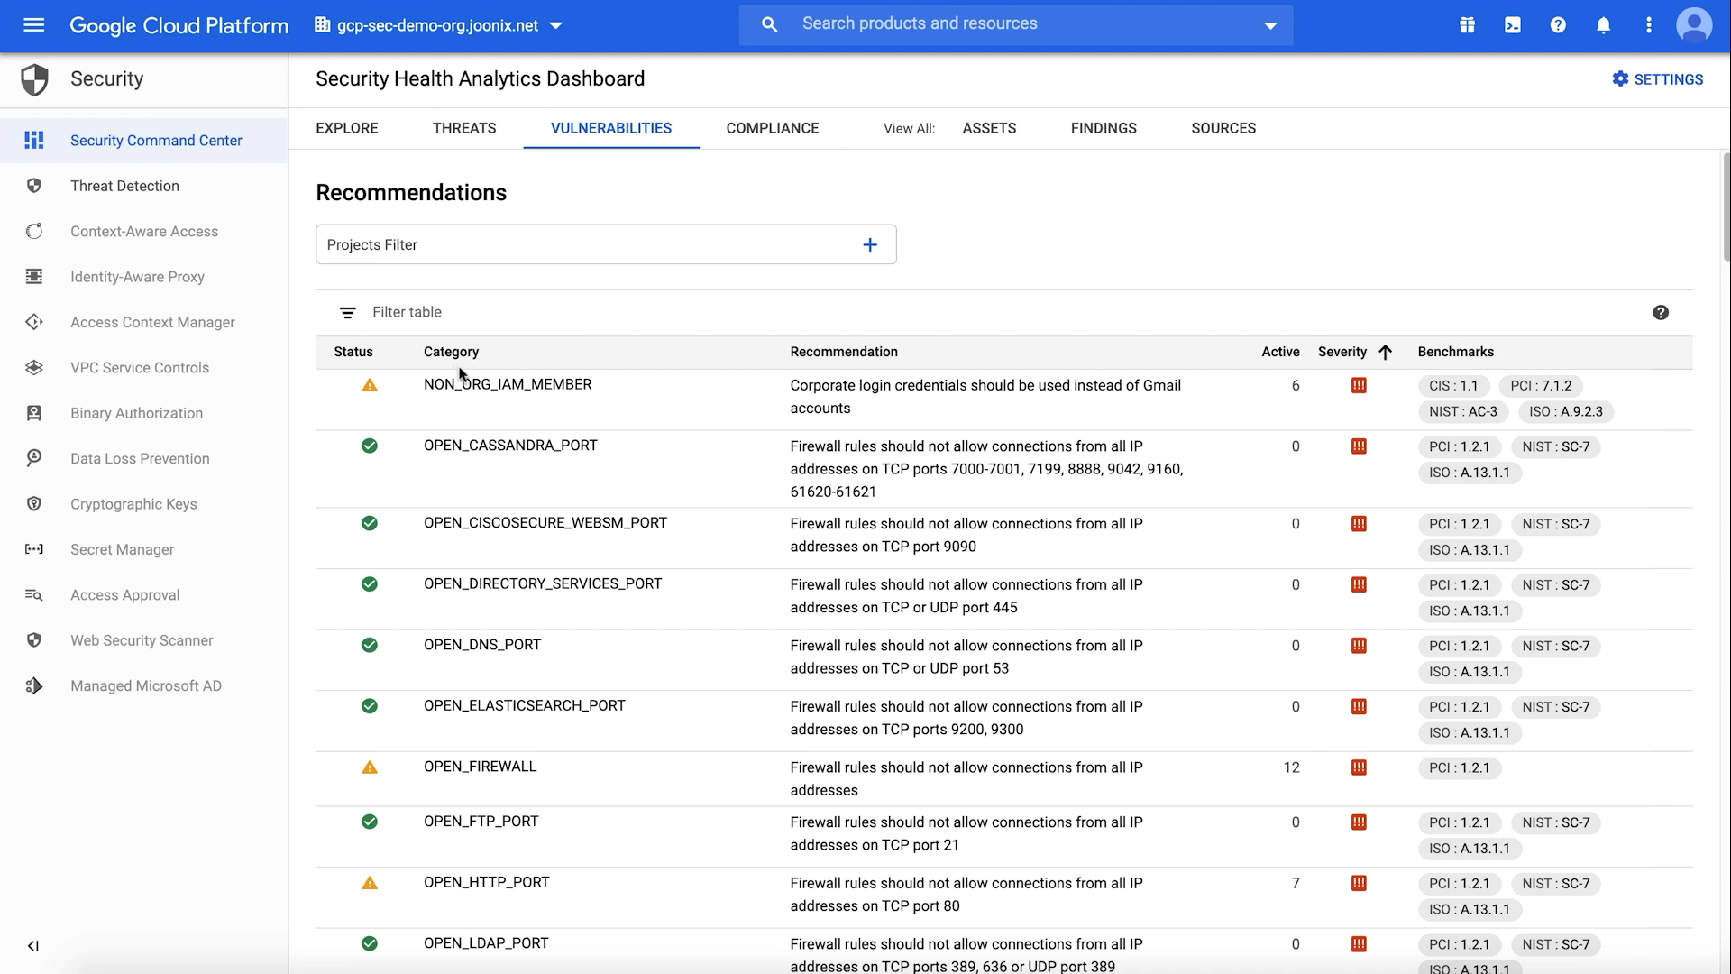
pyautogui.moveTo(510, 427)
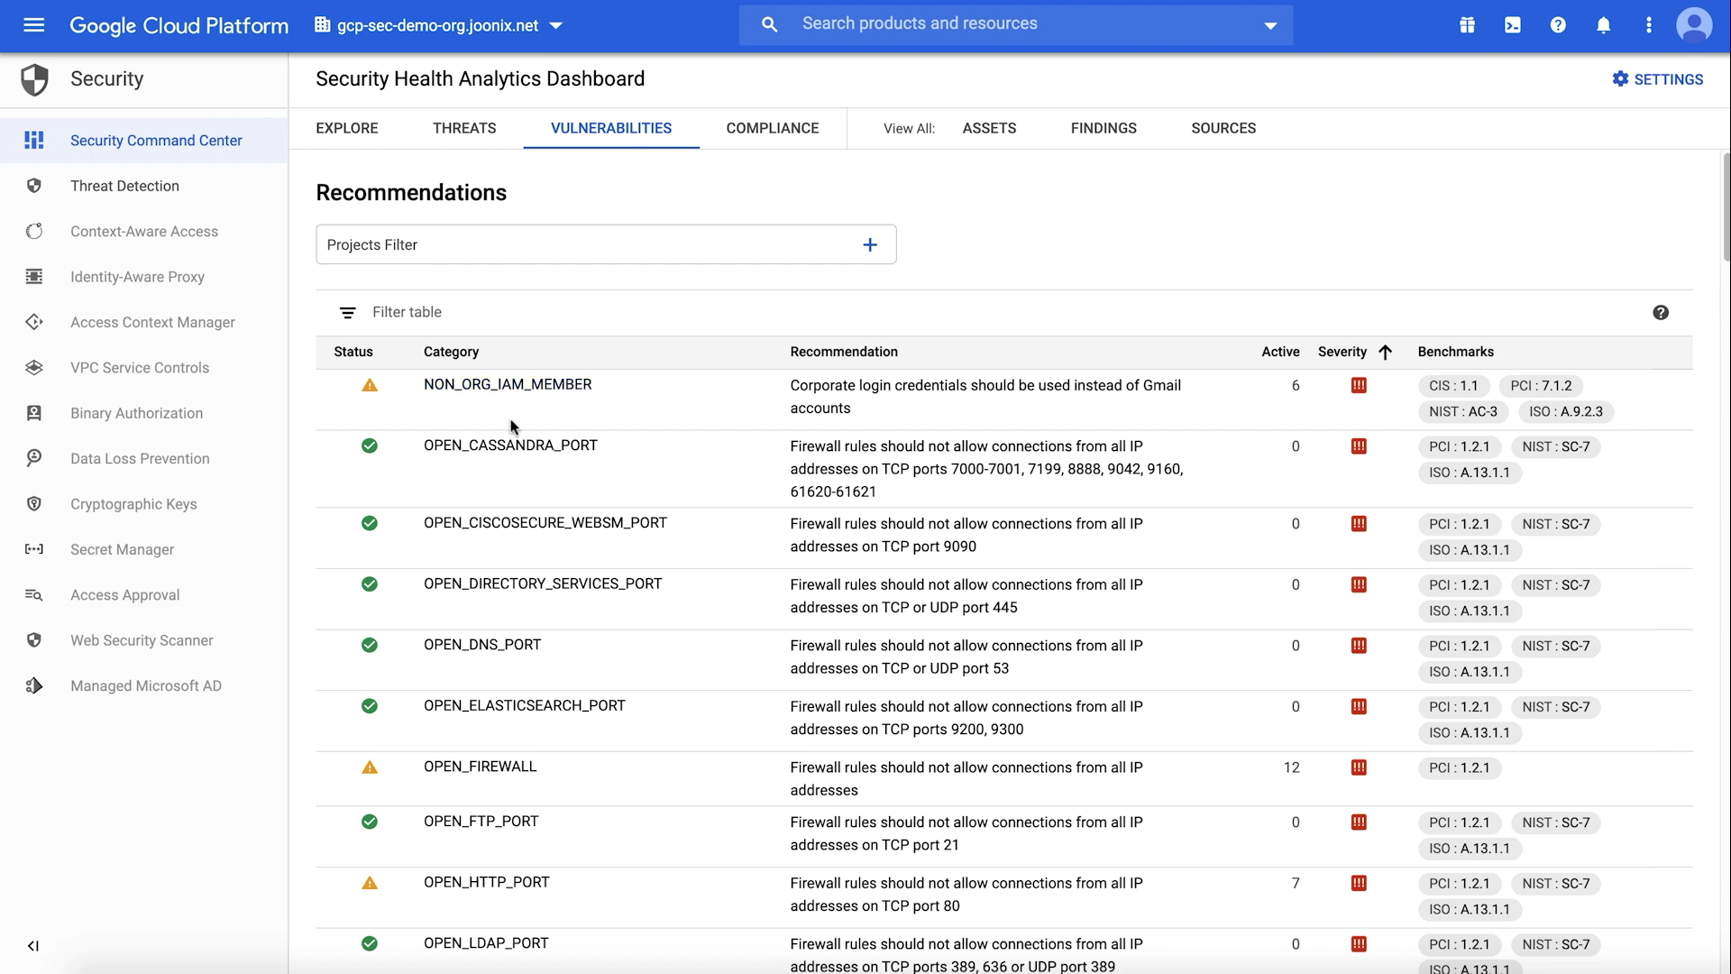
pyautogui.moveTo(511, 445)
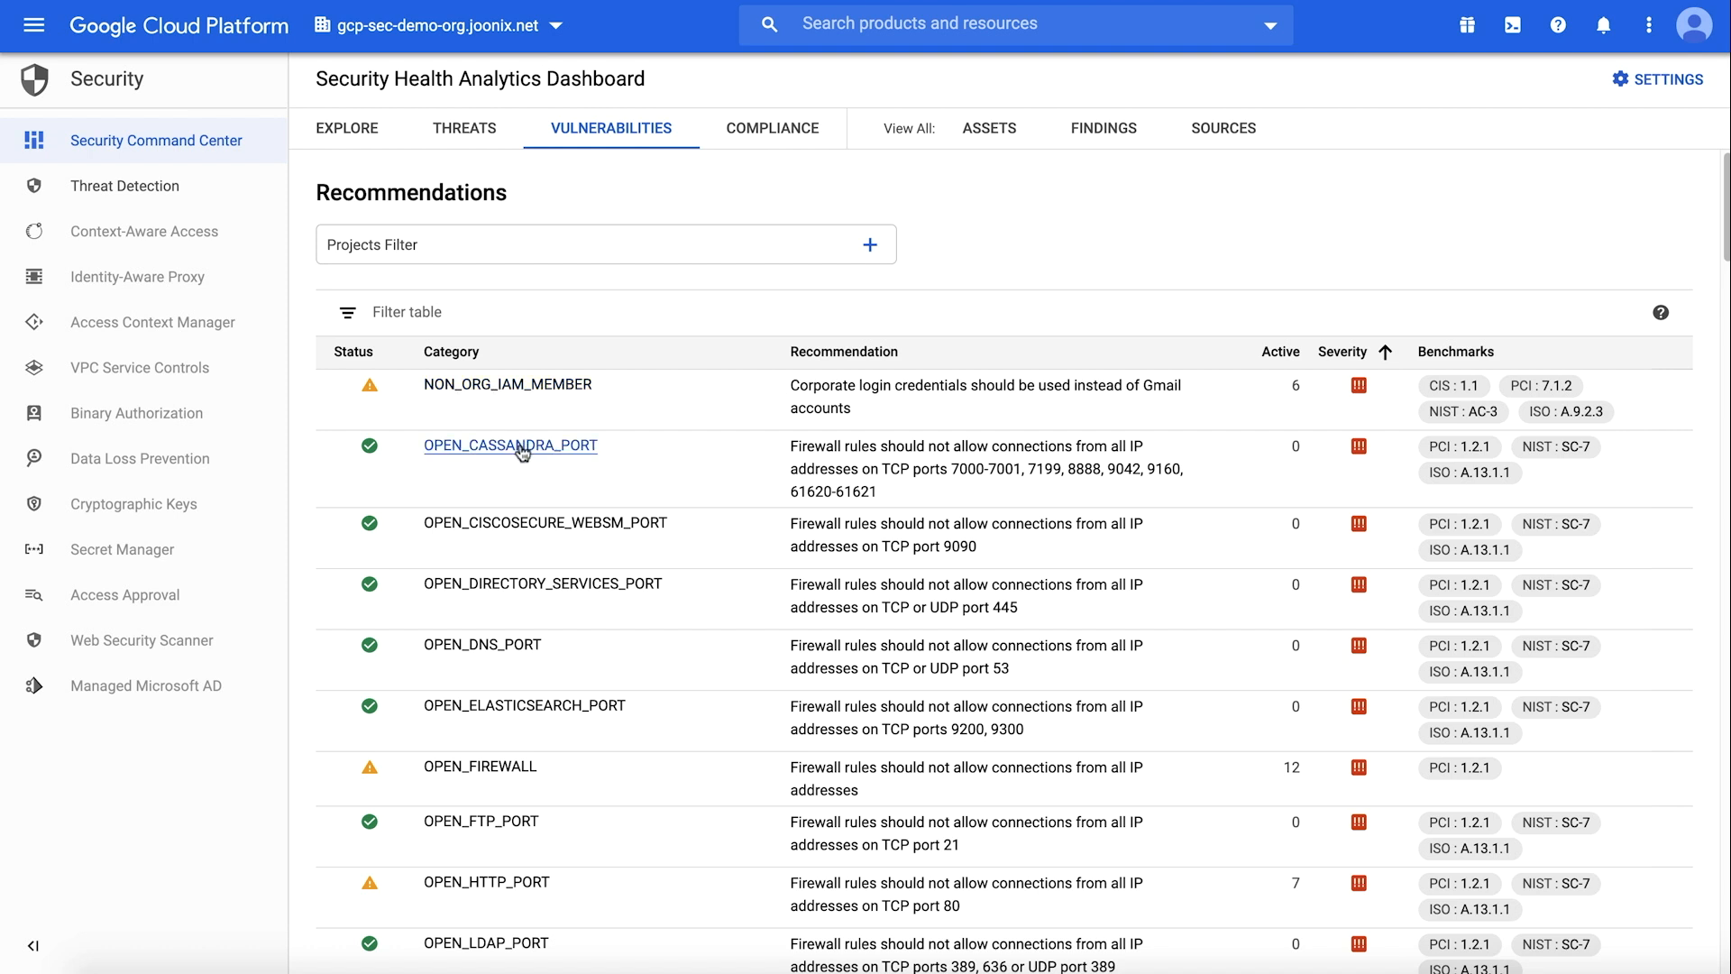
pyautogui.moveTo(523, 312)
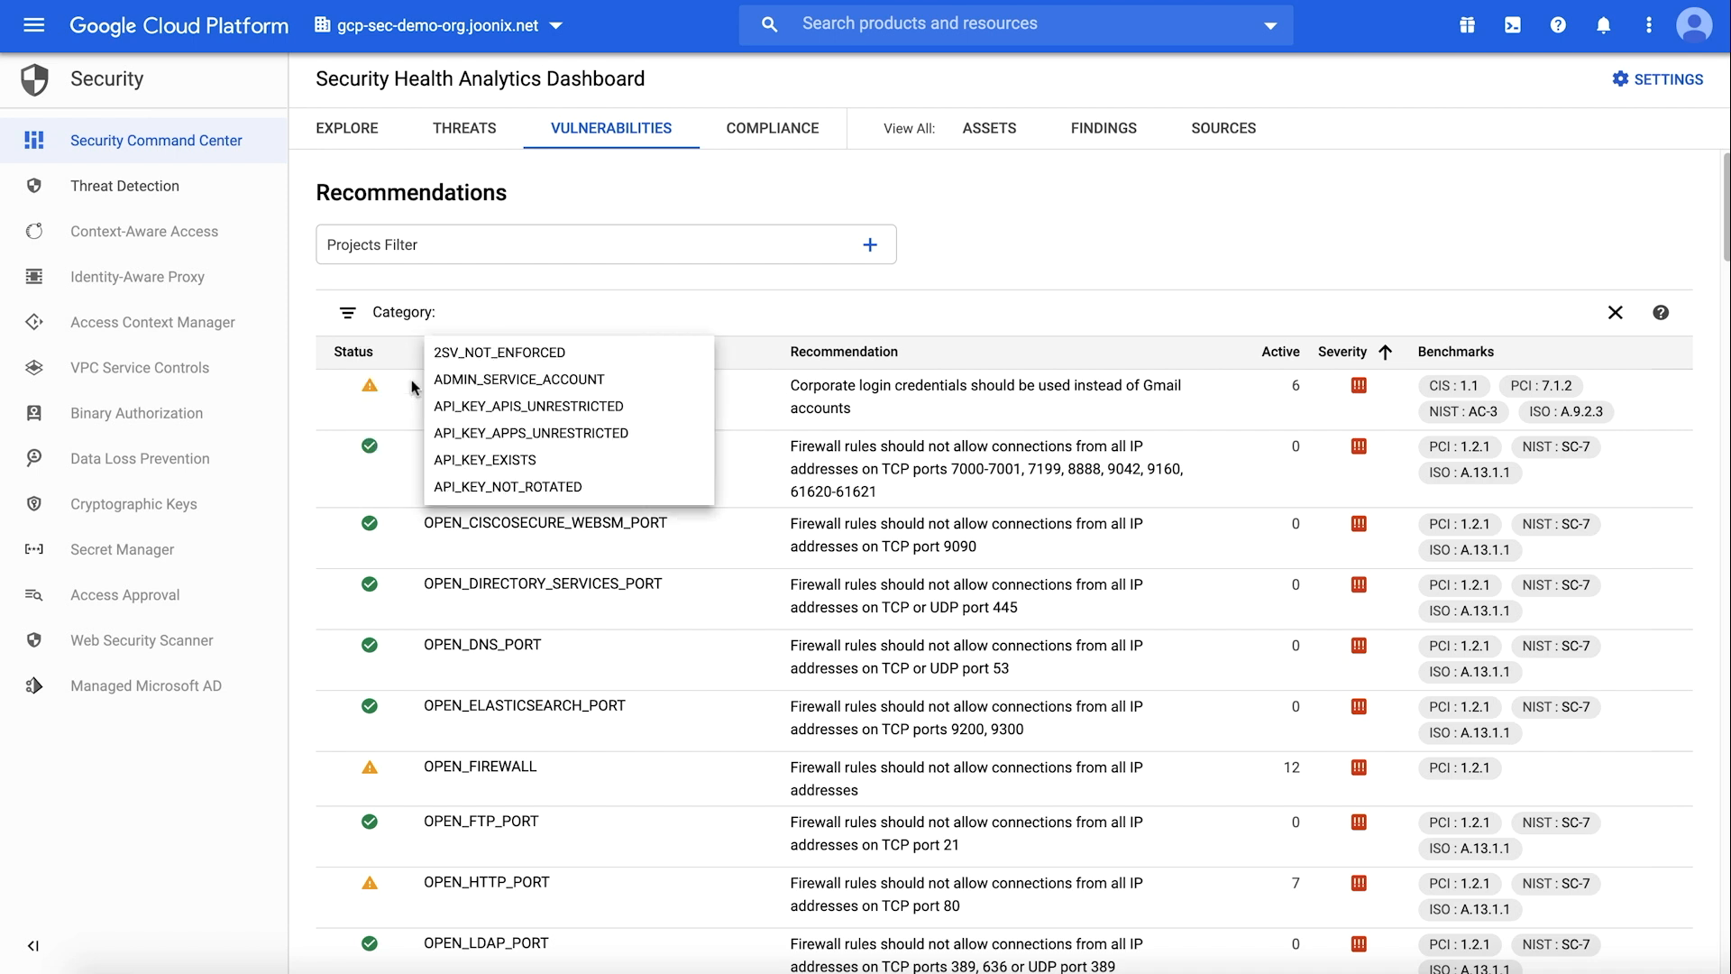
# Filter the table to the OPEN_FIREWALL category and open its active findings
pyautogui.click(480, 765)
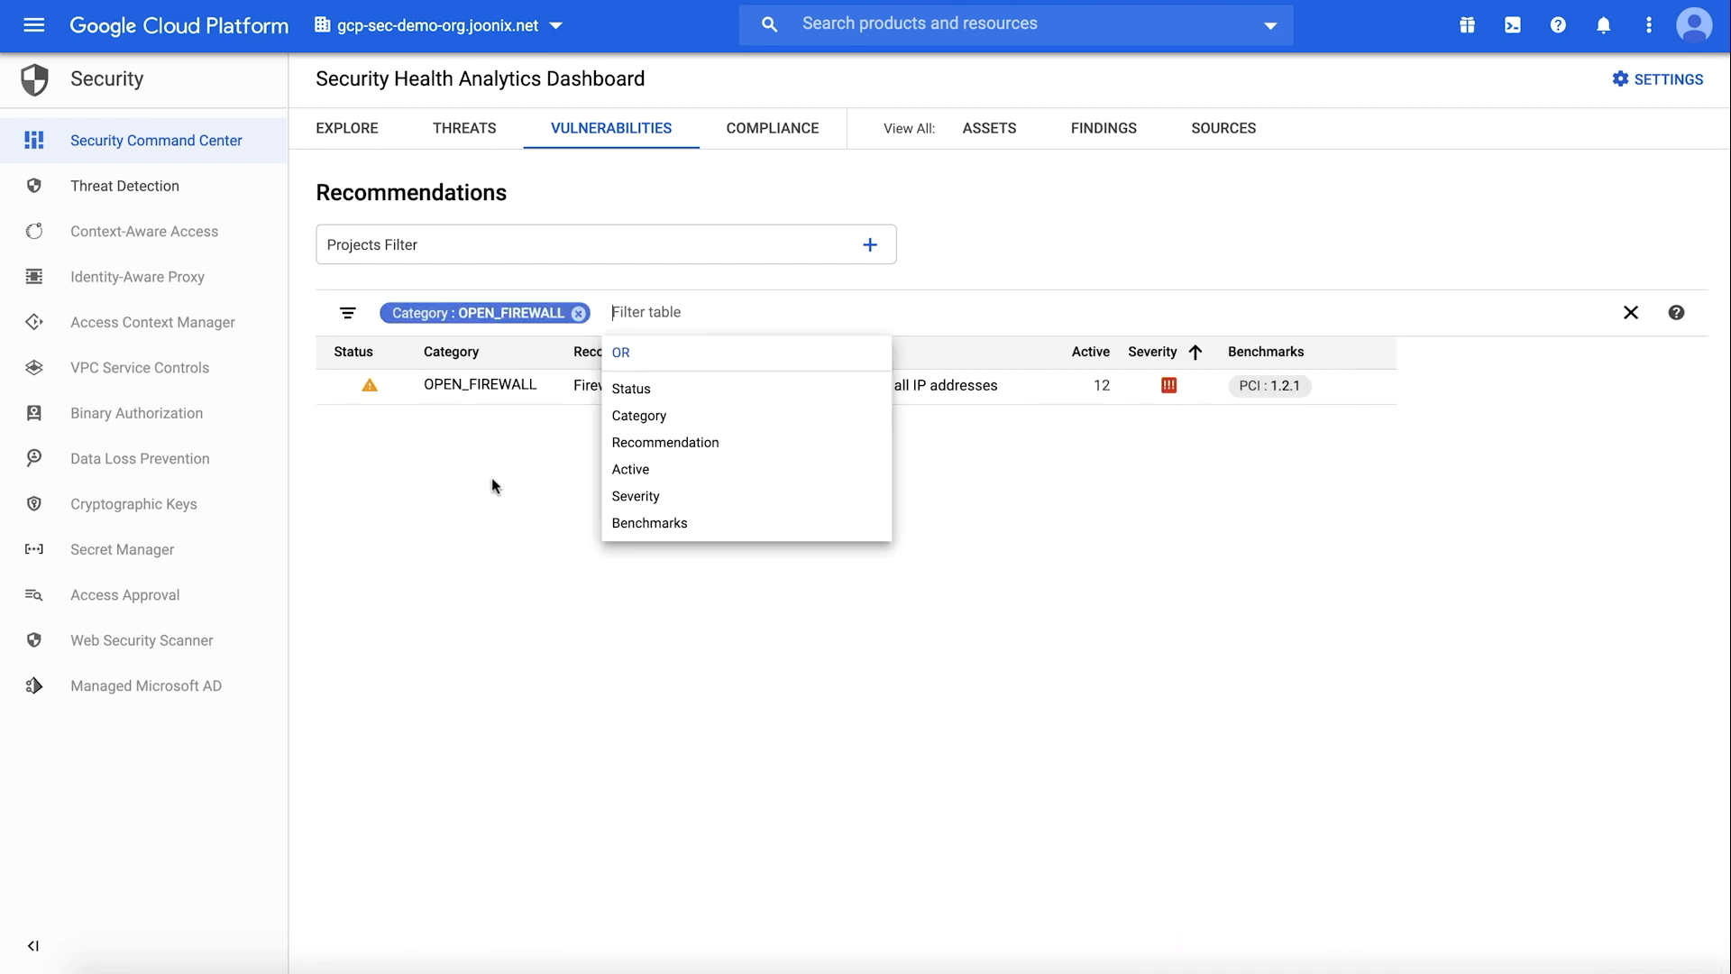
pyautogui.click(1102, 128)
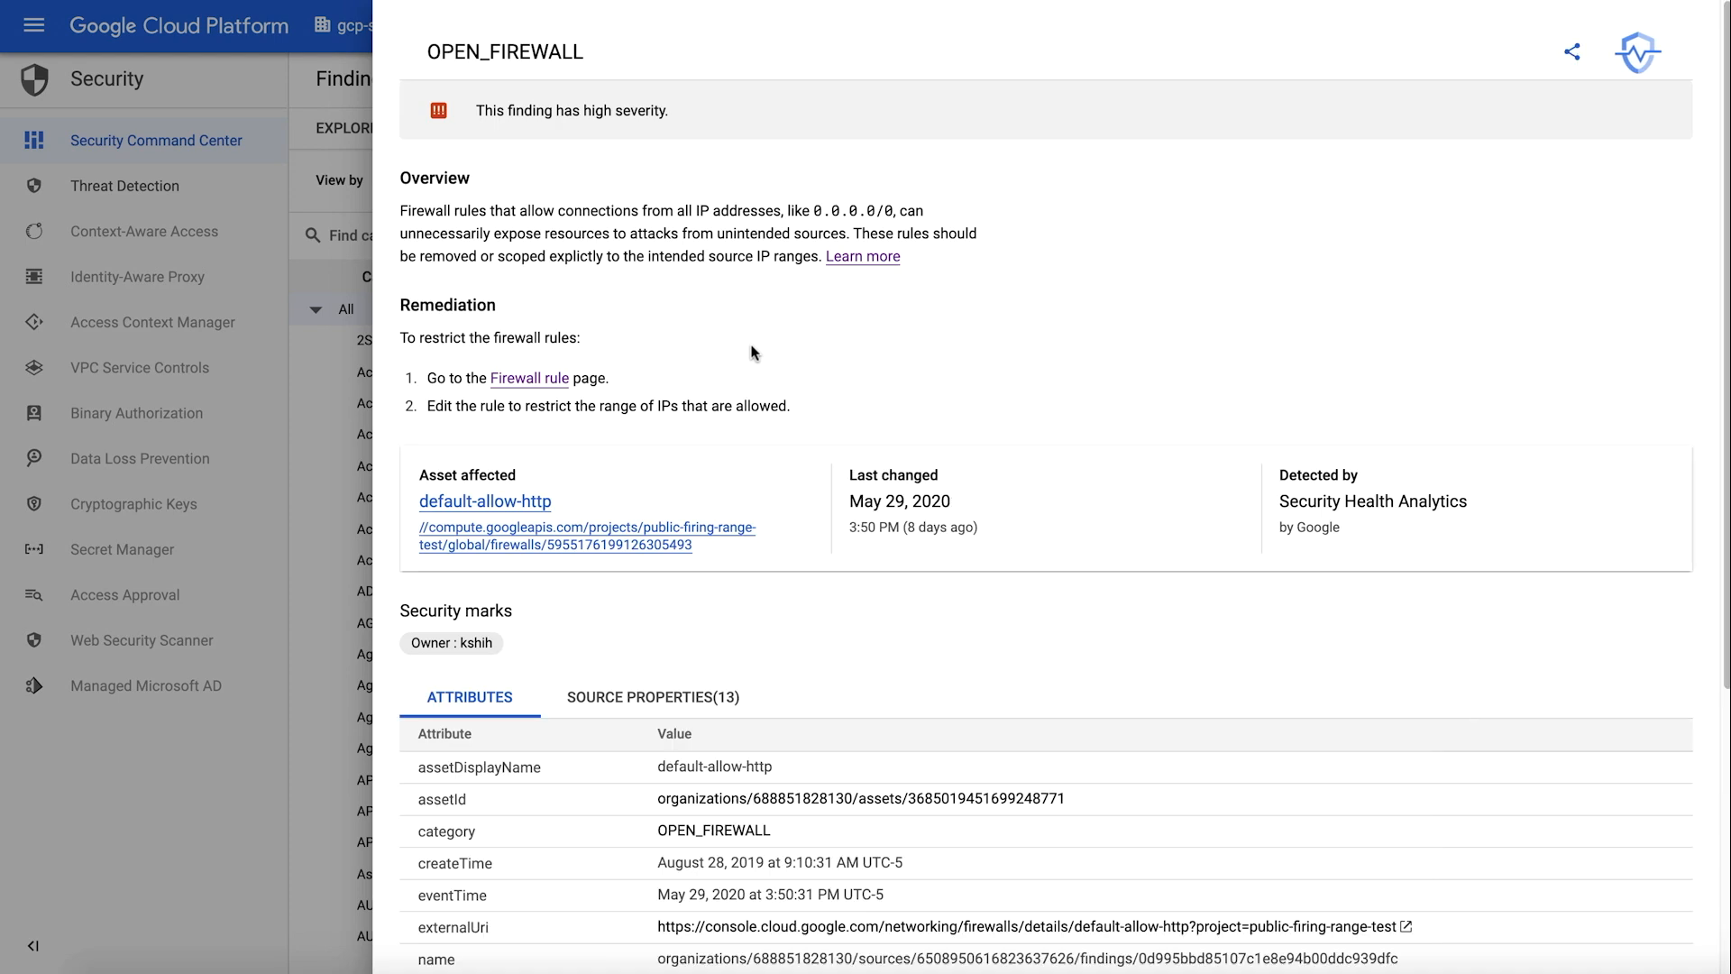
pyautogui.moveTo(1438, 352)
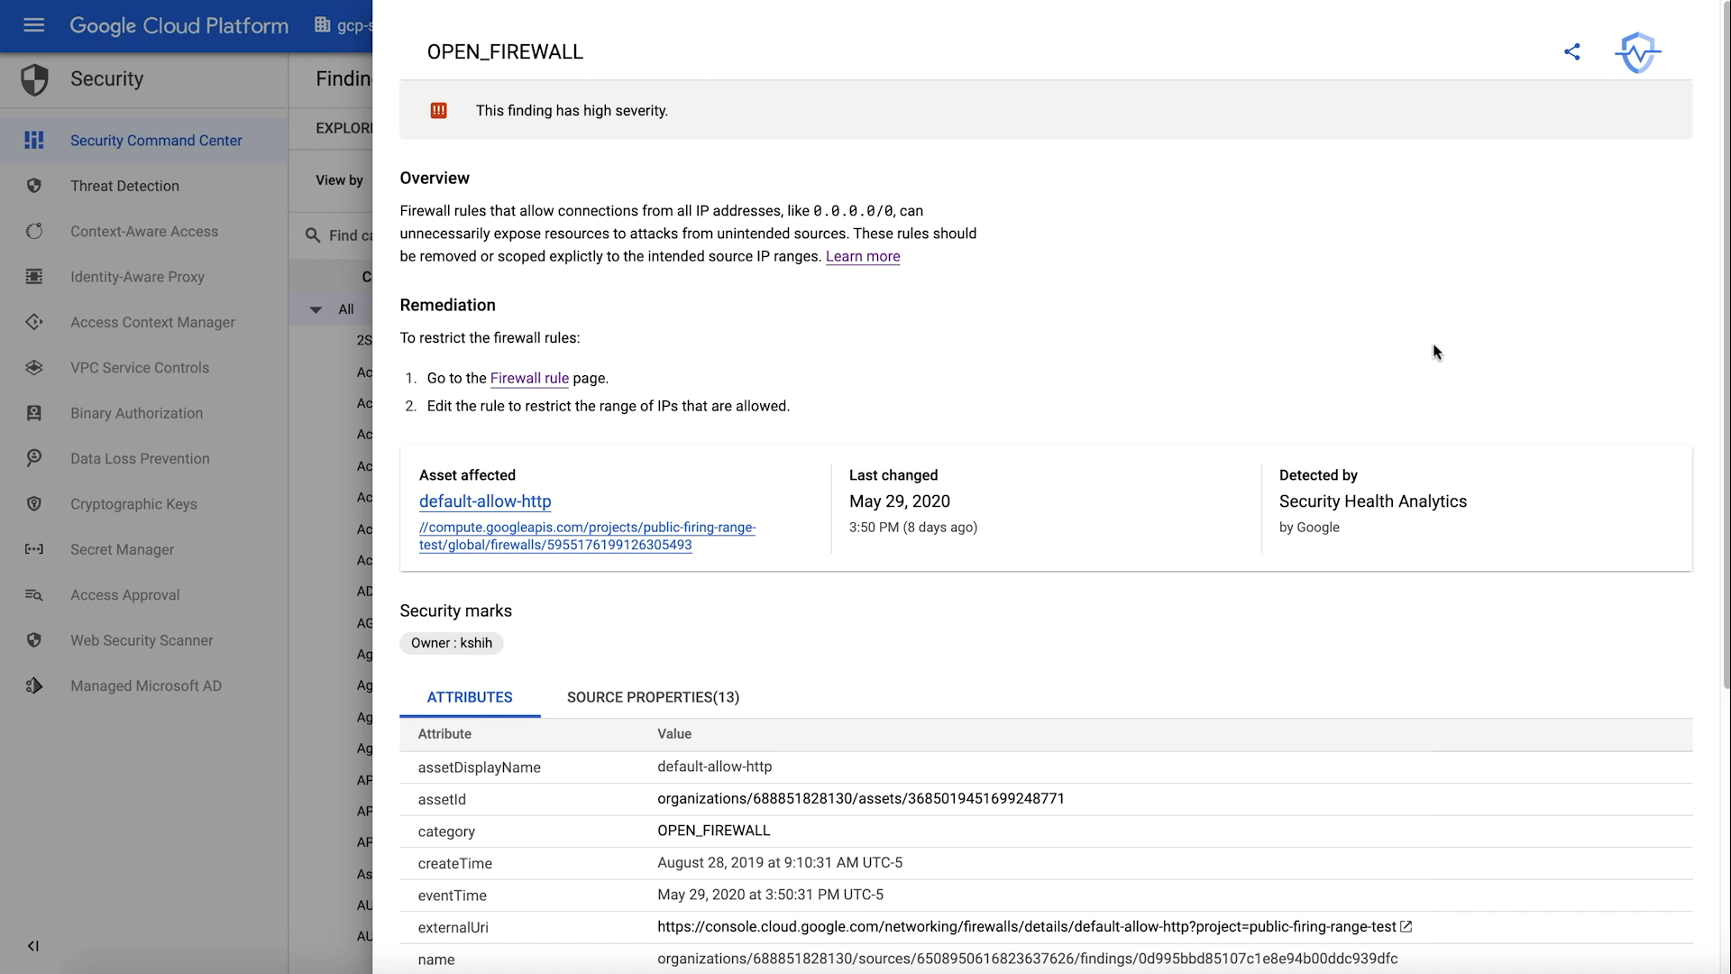
# Review the finding's remediation and attributes, then go to the default-allow-http firewall rule
pyautogui.scroll(-3)
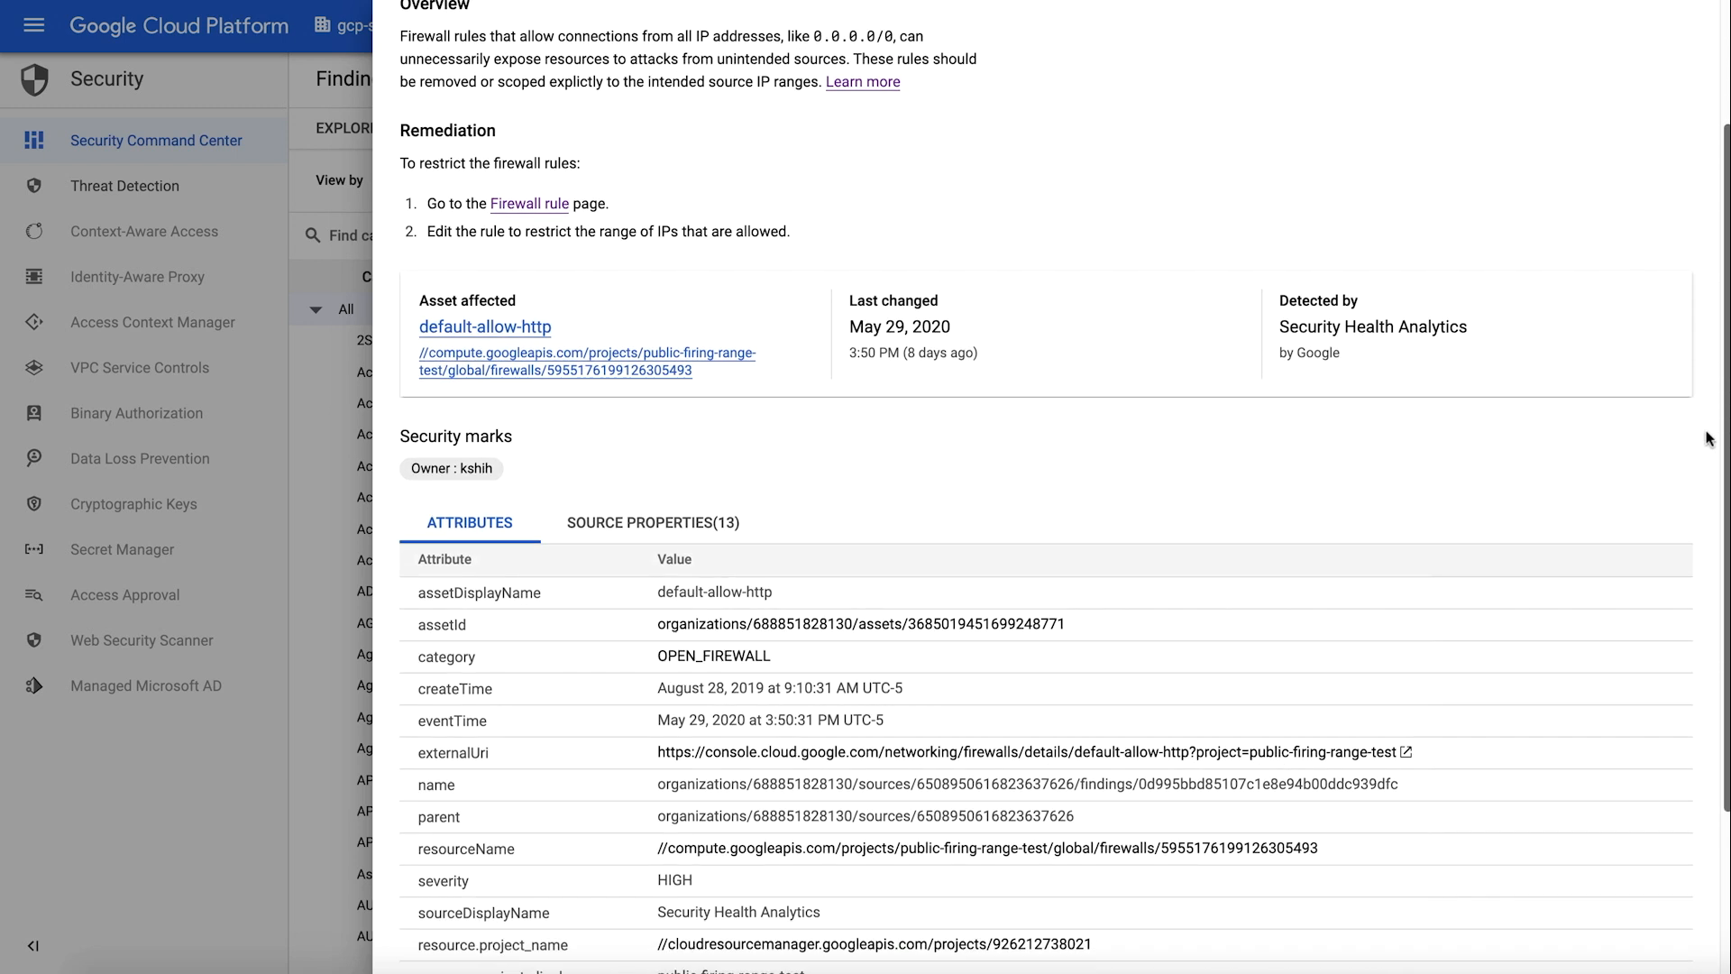
pyautogui.scroll(-3)
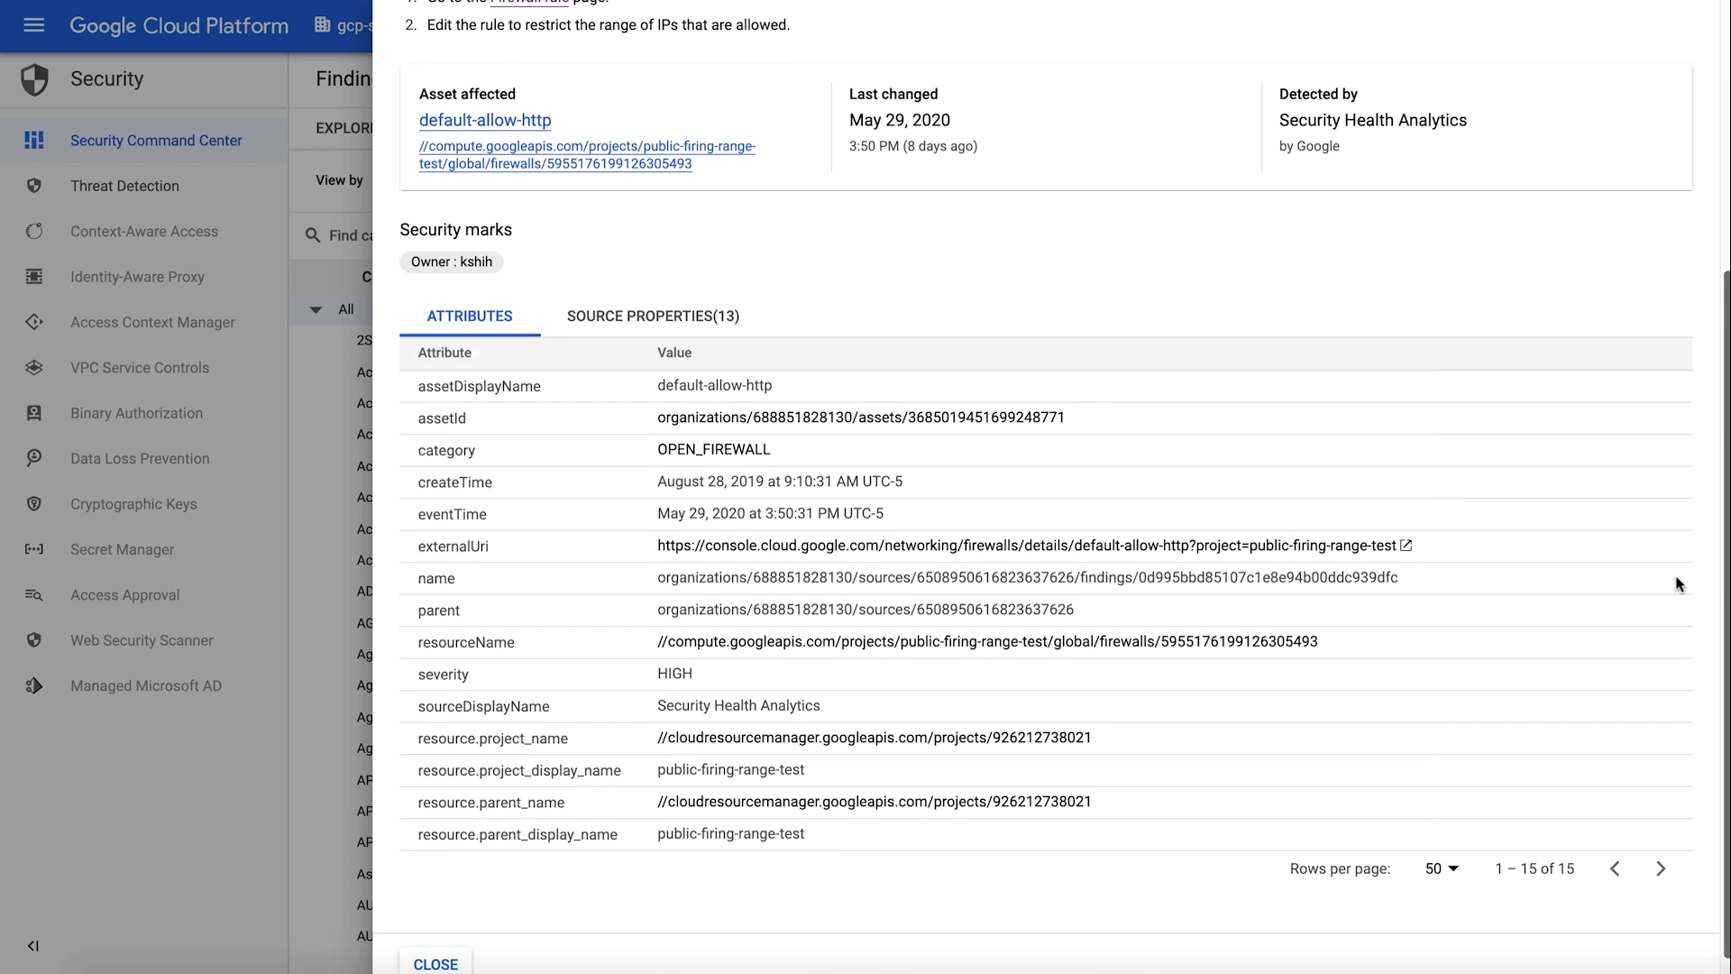
pyautogui.scroll(3)
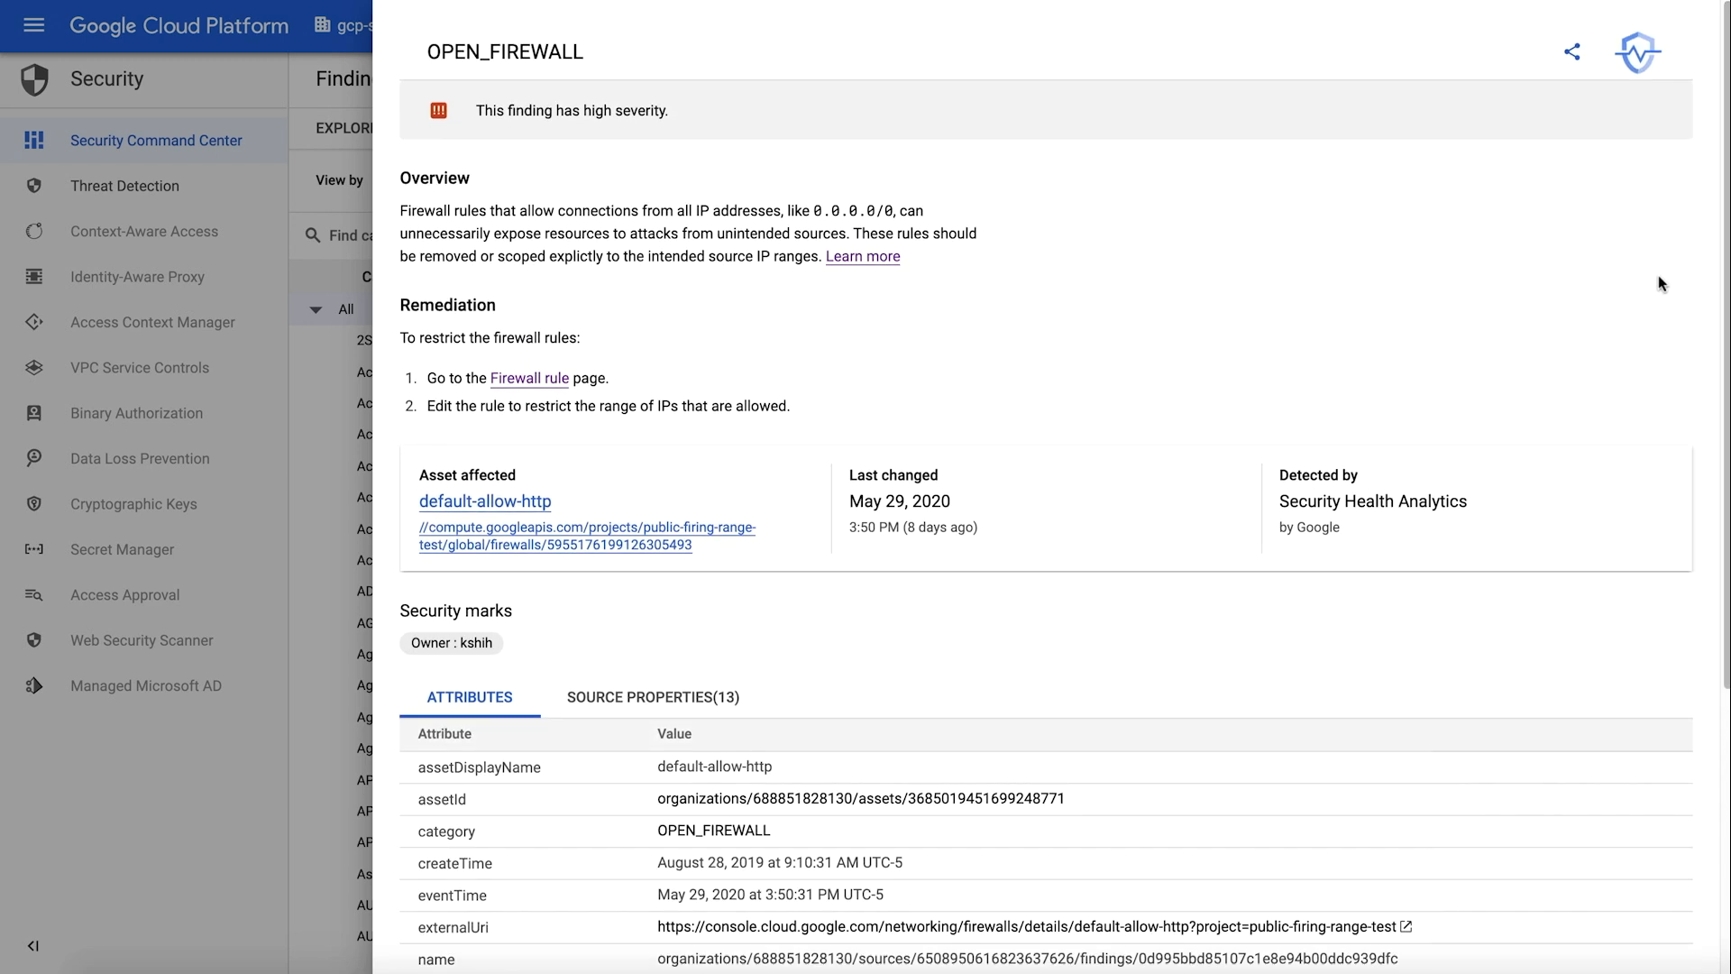
pyautogui.moveTo(624, 368)
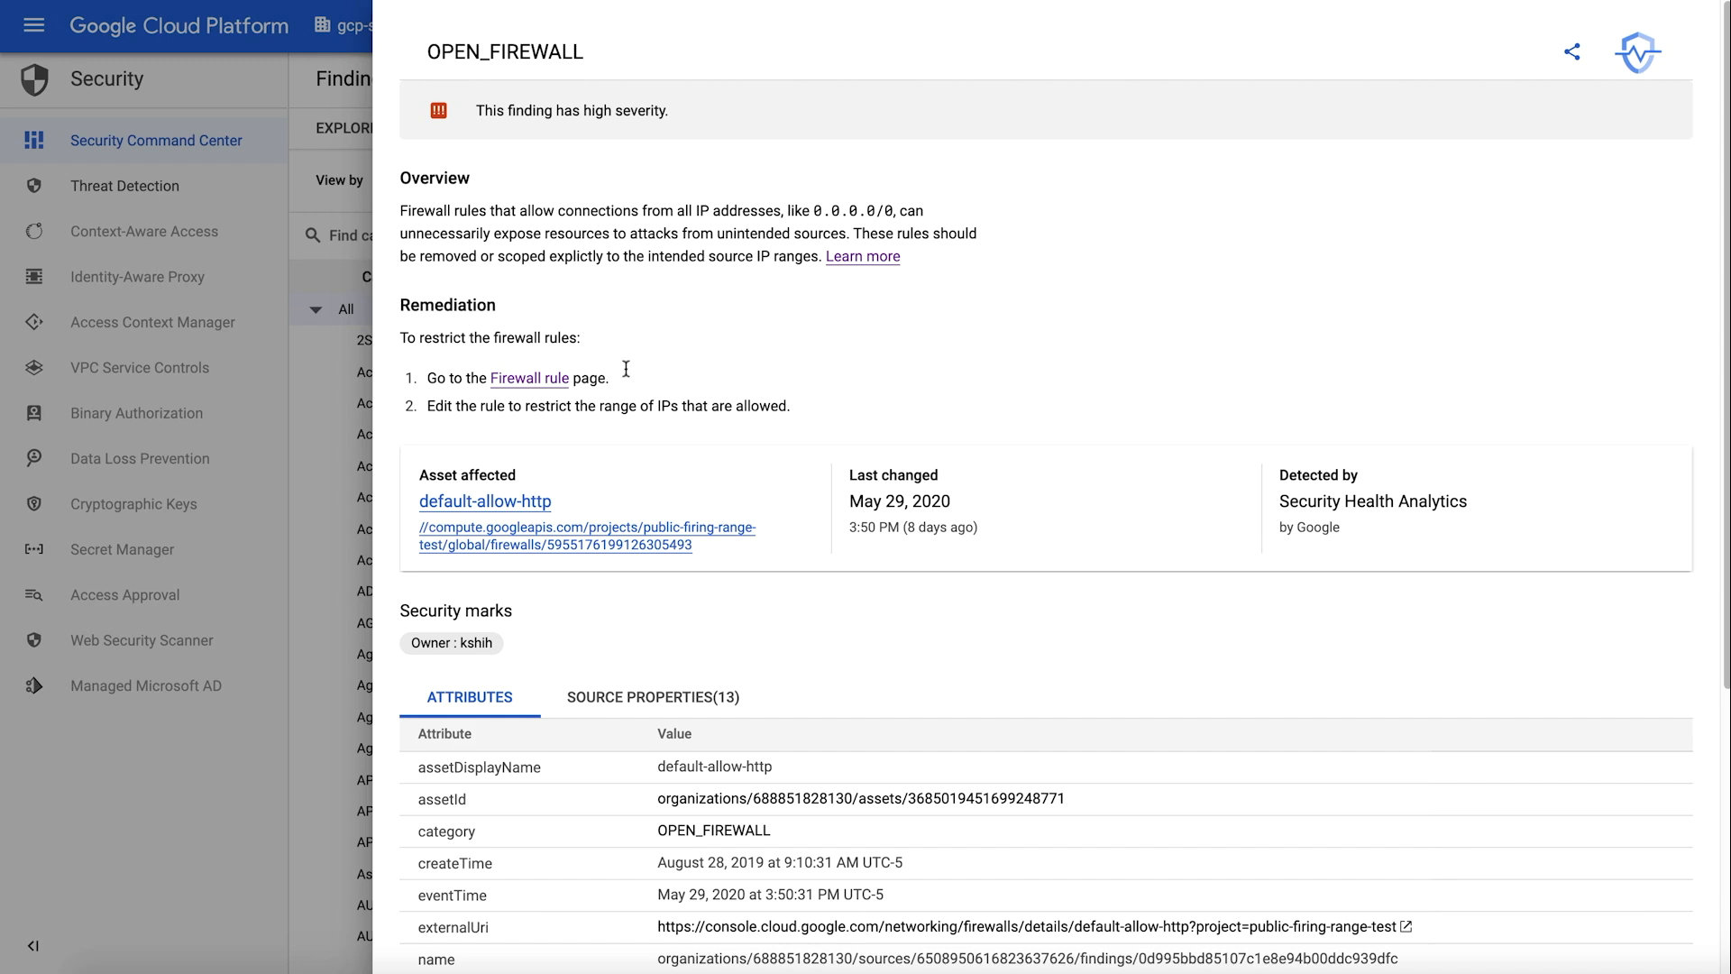
pyautogui.click(529, 377)
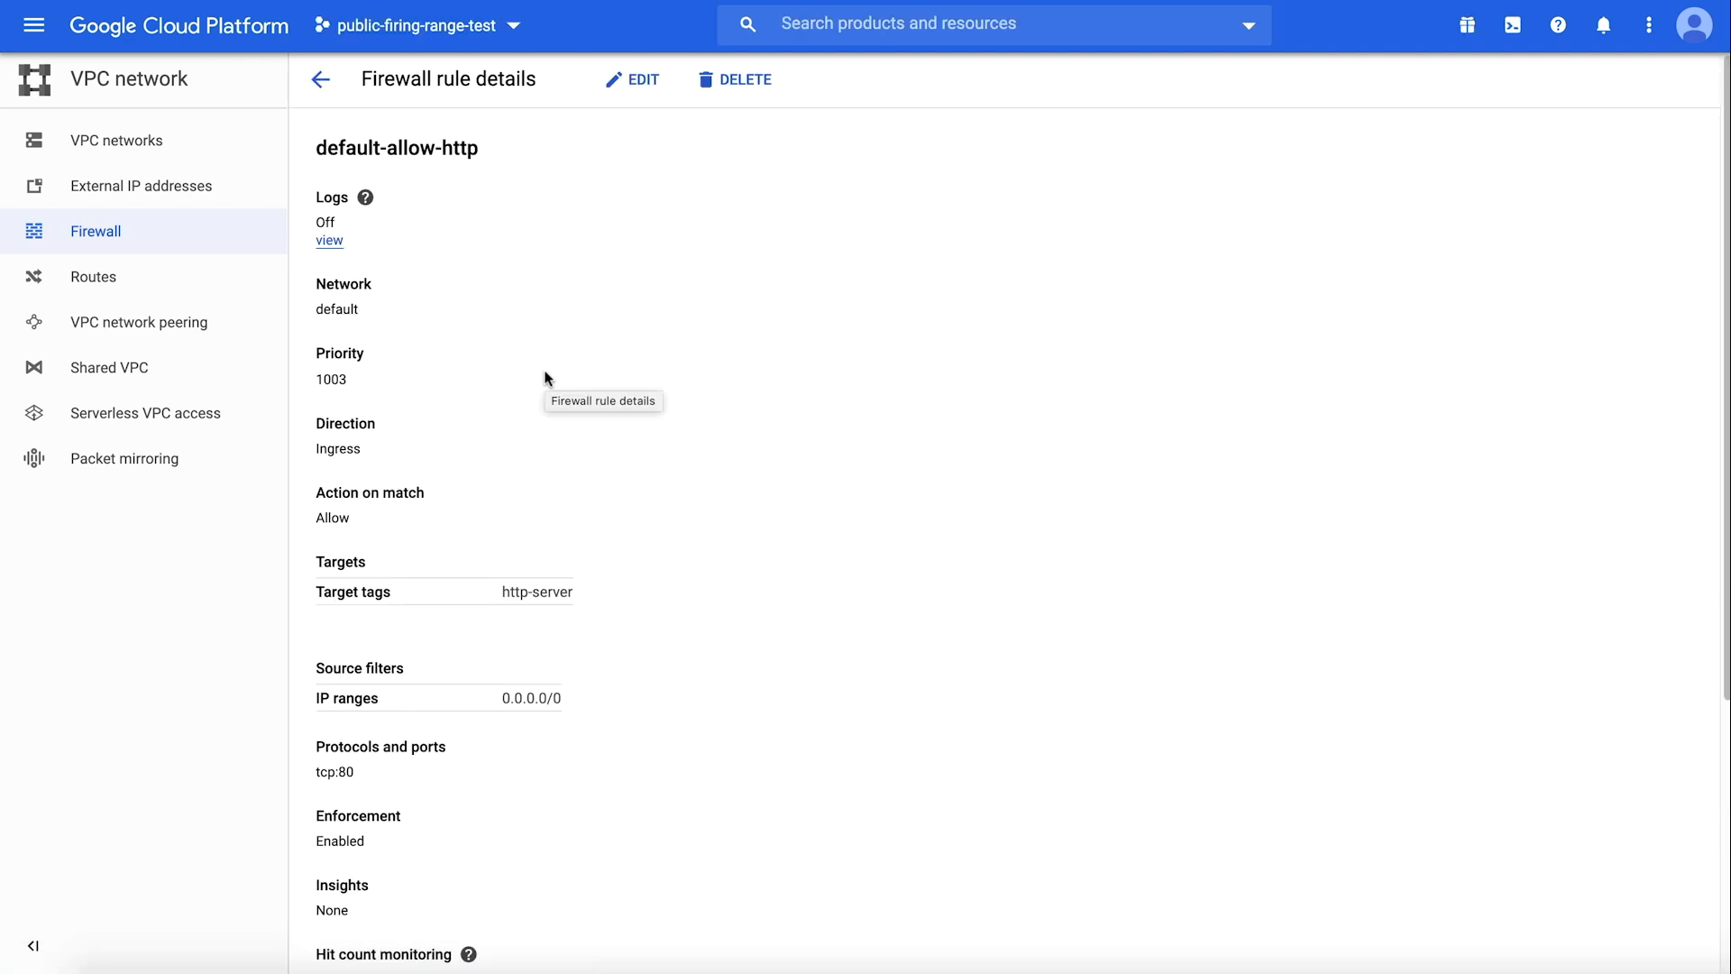
# Edit default-allow-http so its source IP range is 10.240.10.0/24 instead of 0.0.0.0/0 and save
pyautogui.click(633, 78)
pyautogui.write('1')
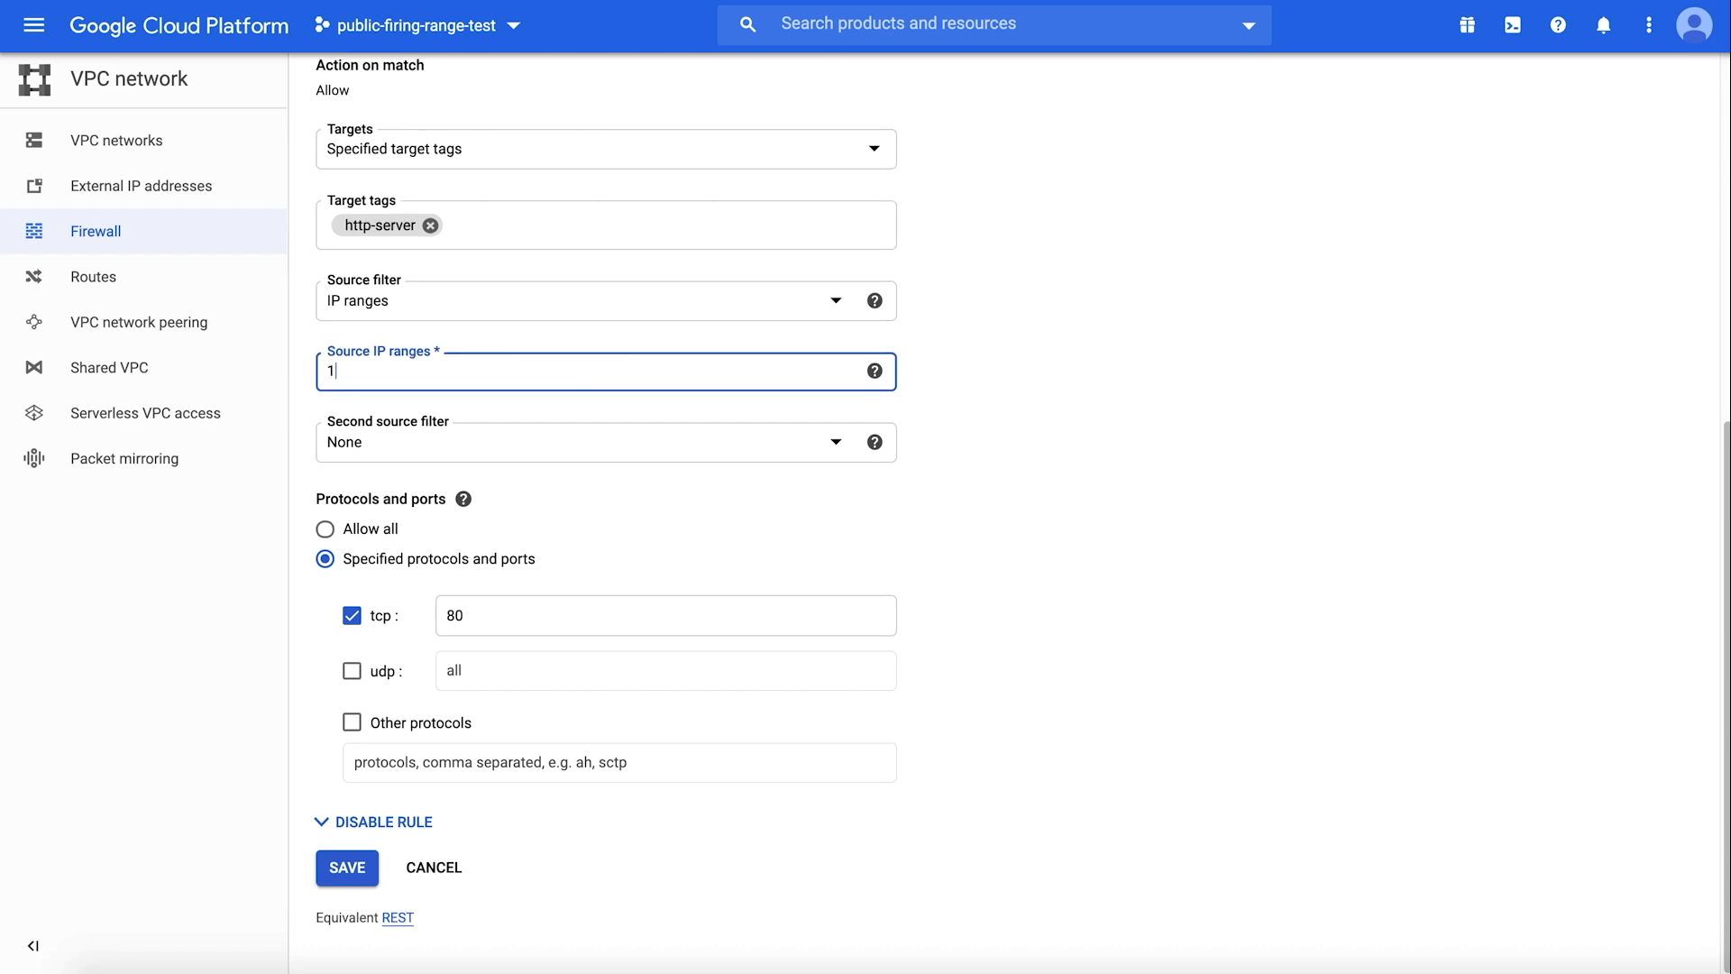
pyautogui.write('0.240.10.0/24')
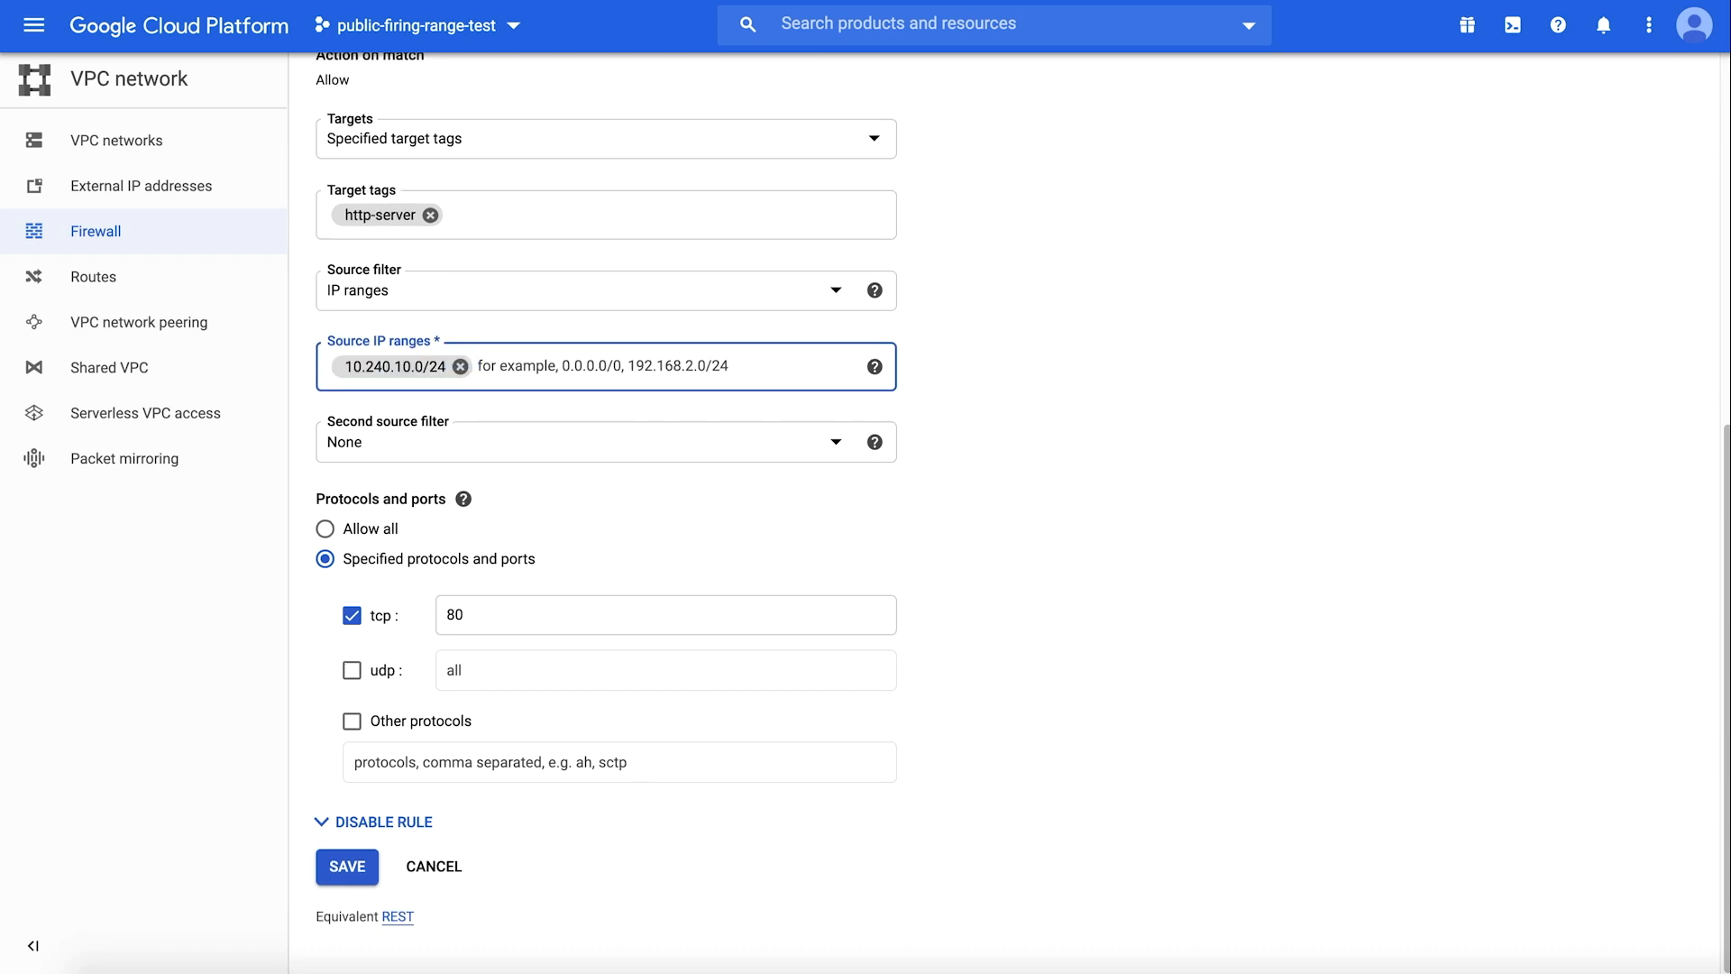
pyautogui.click(347, 865)
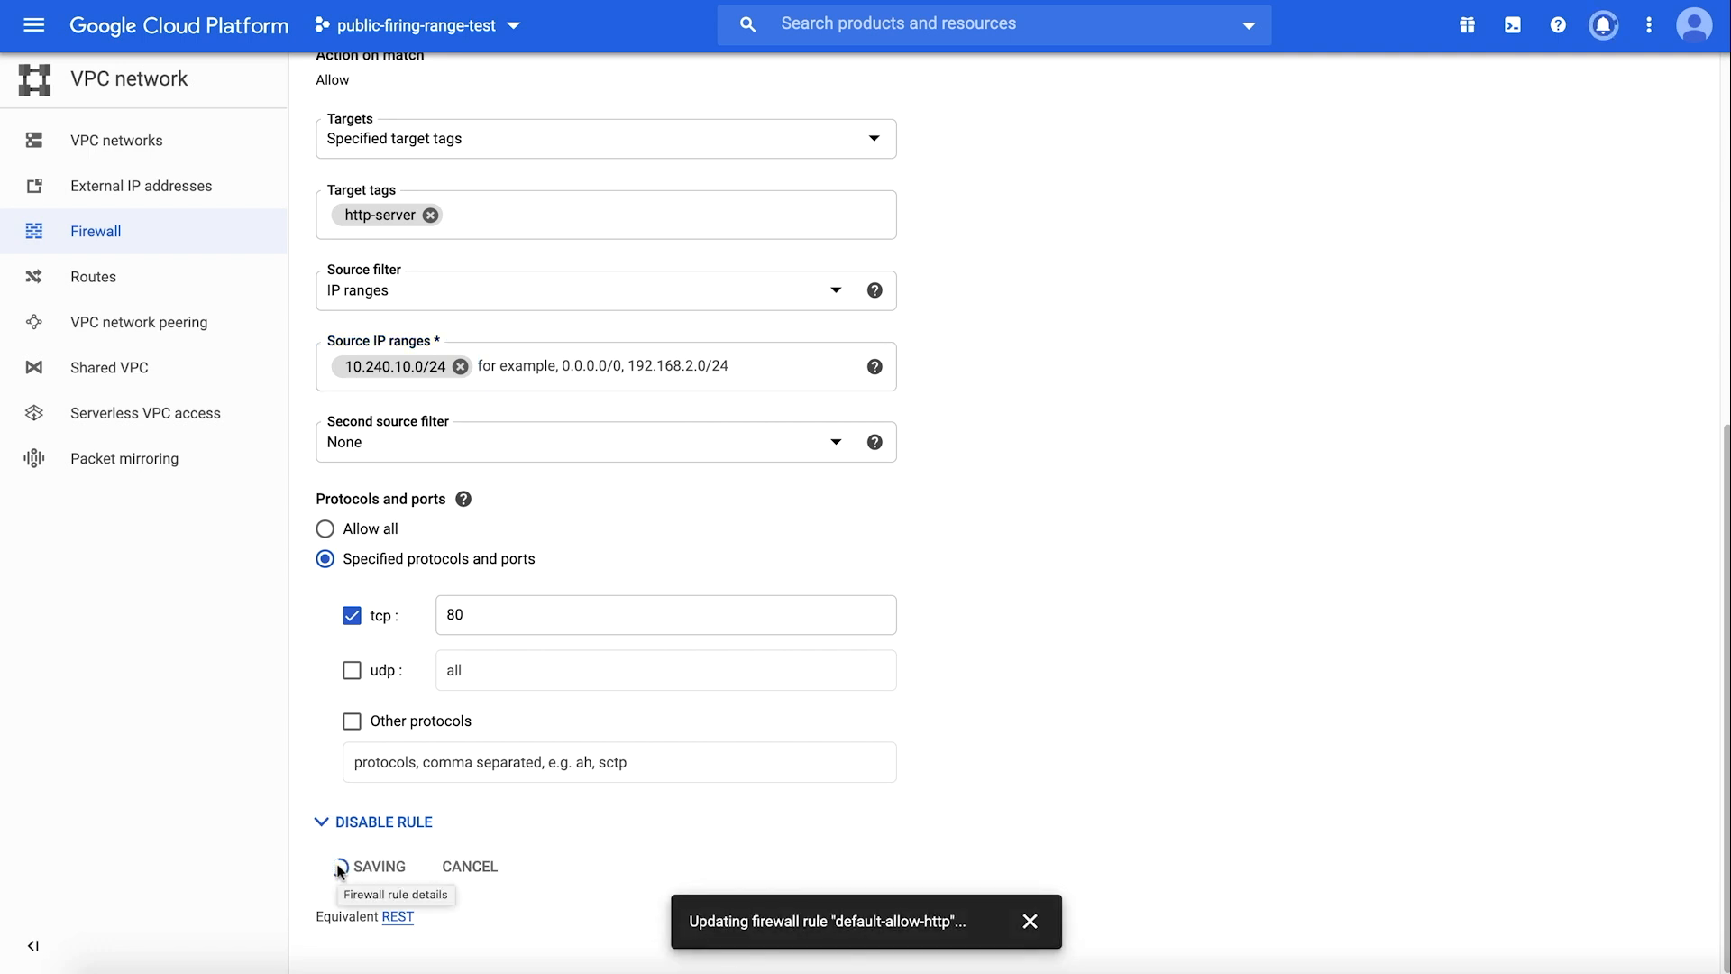
pyautogui.click(377, 866)
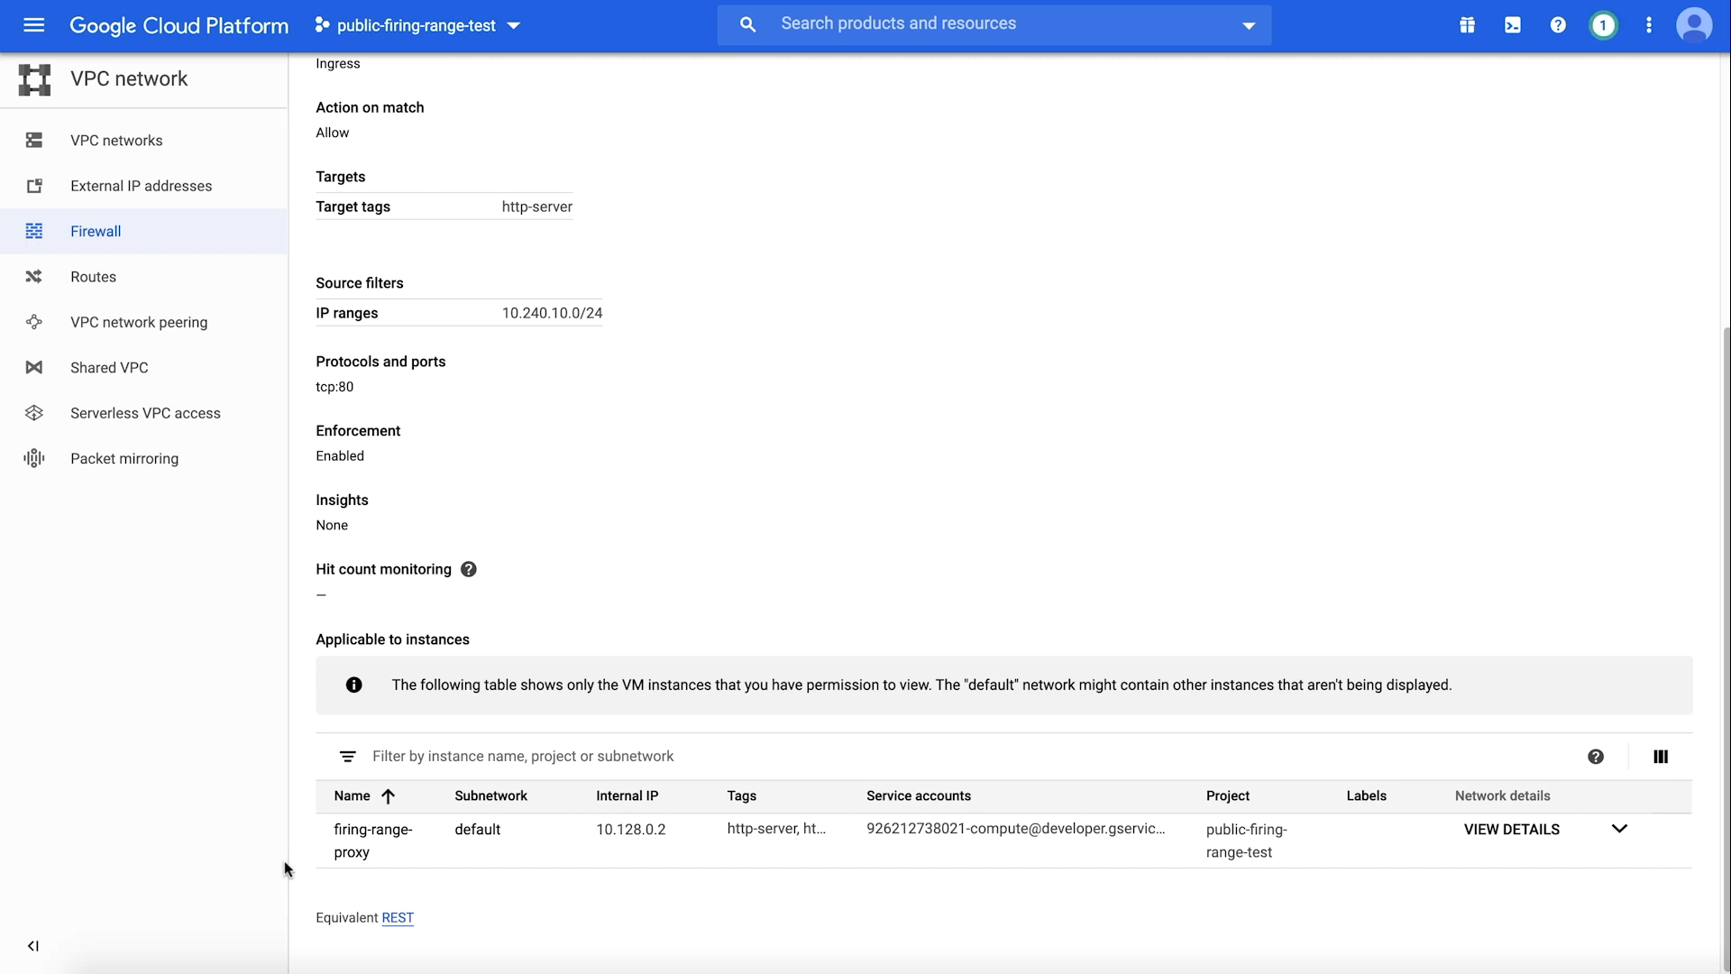